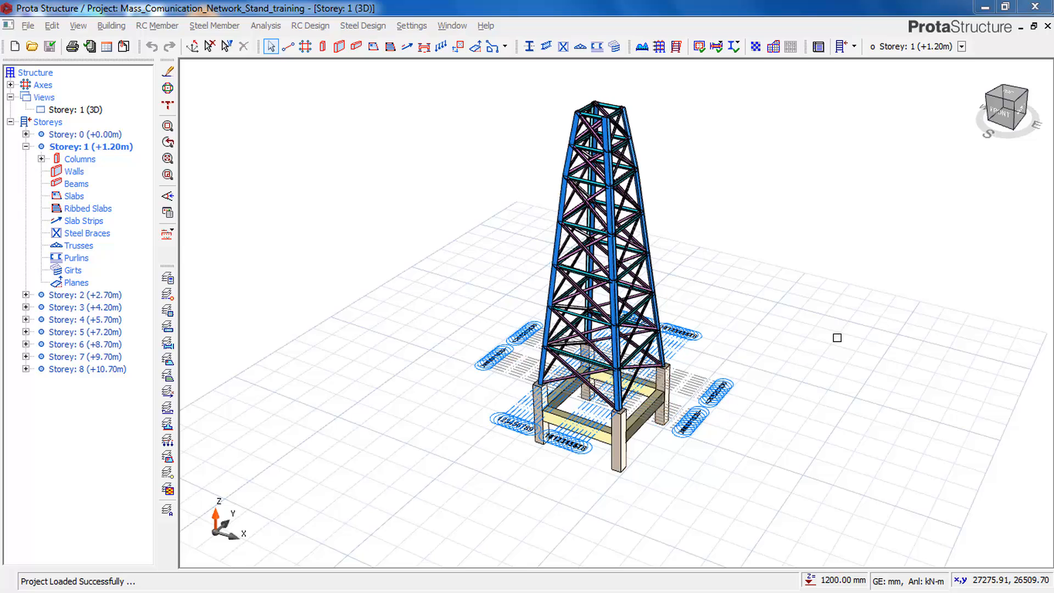
- Show the Storey 1 plan, list its columns, and select column 1C1 with its menu
click(572, 423)
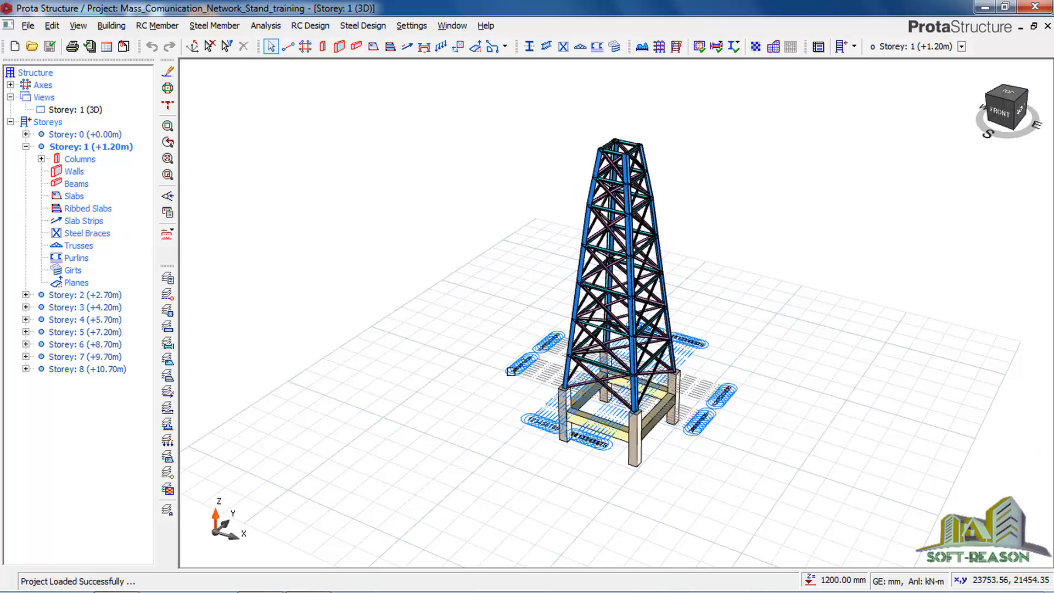
click(84, 134)
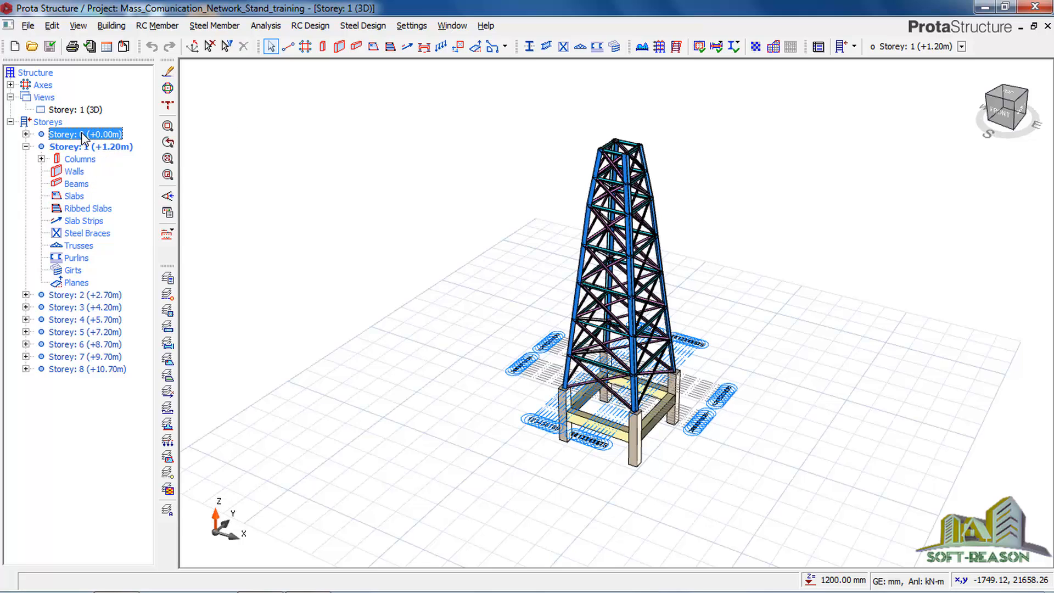
click(74, 109)
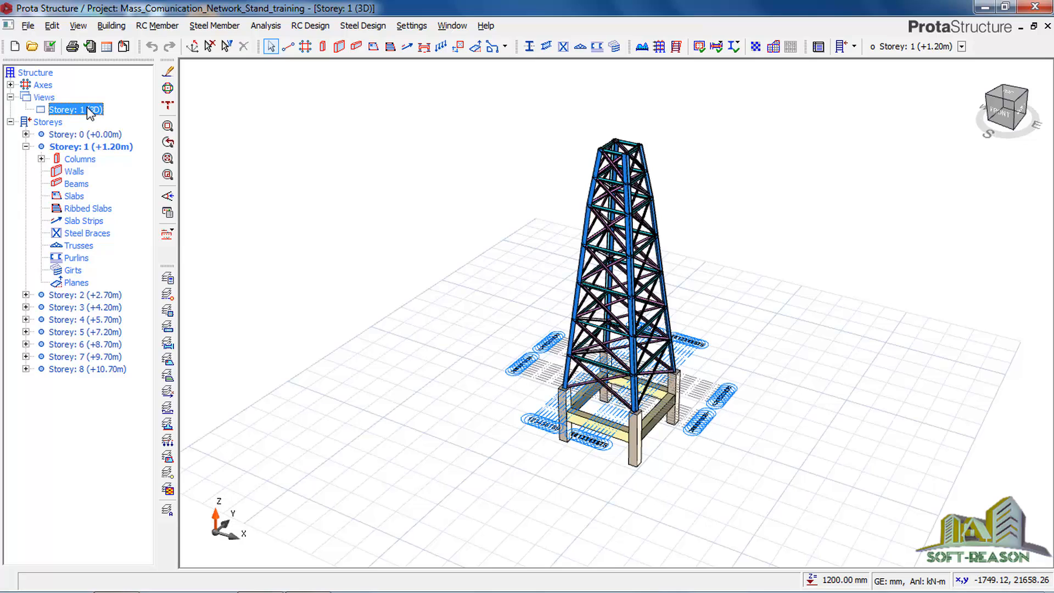
mouse_move(380, 245)
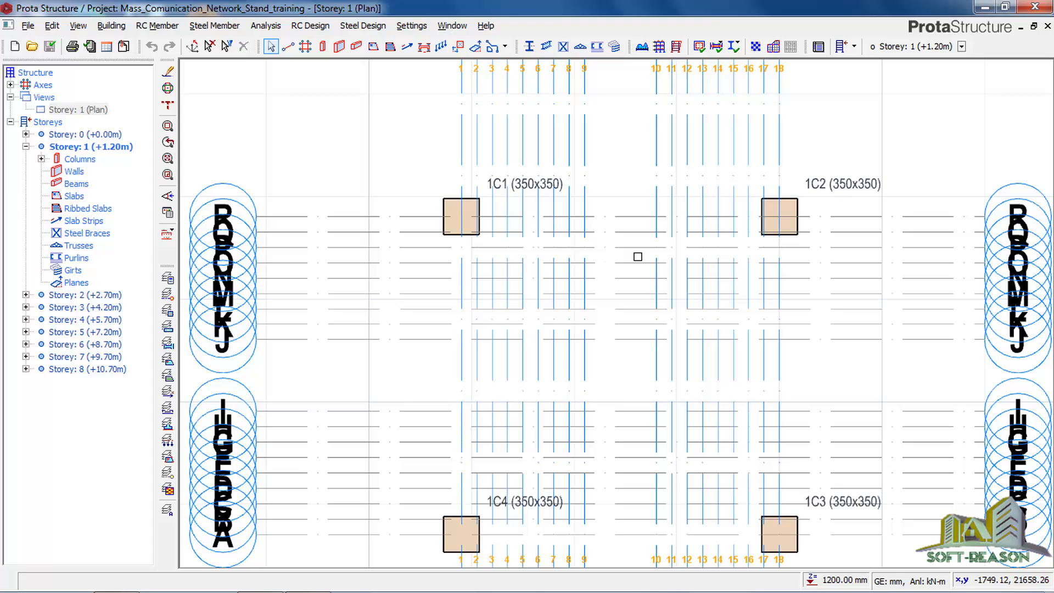
mouse_move(630, 171)
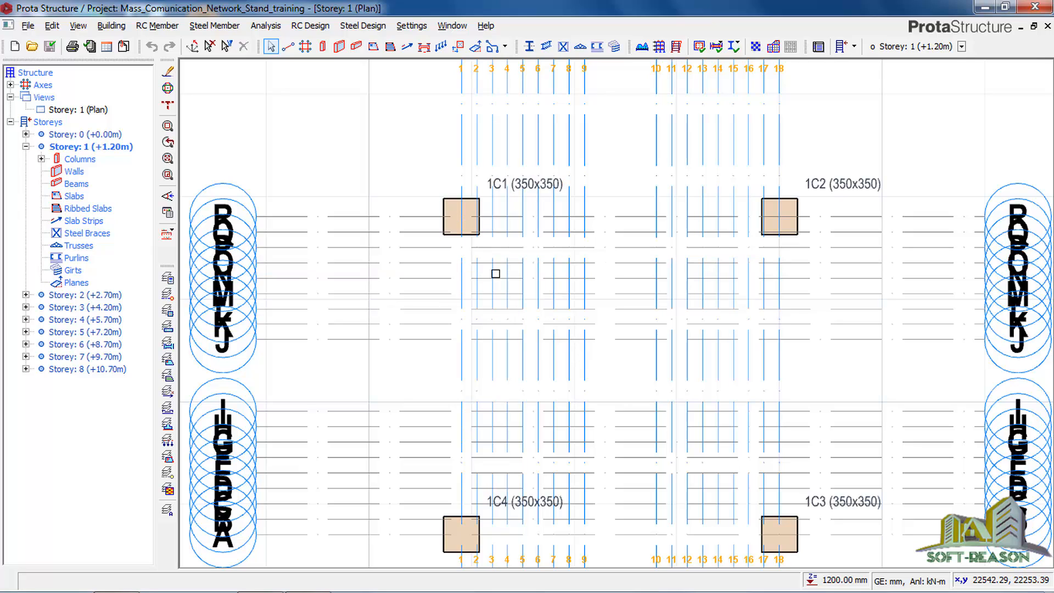
click(460, 216)
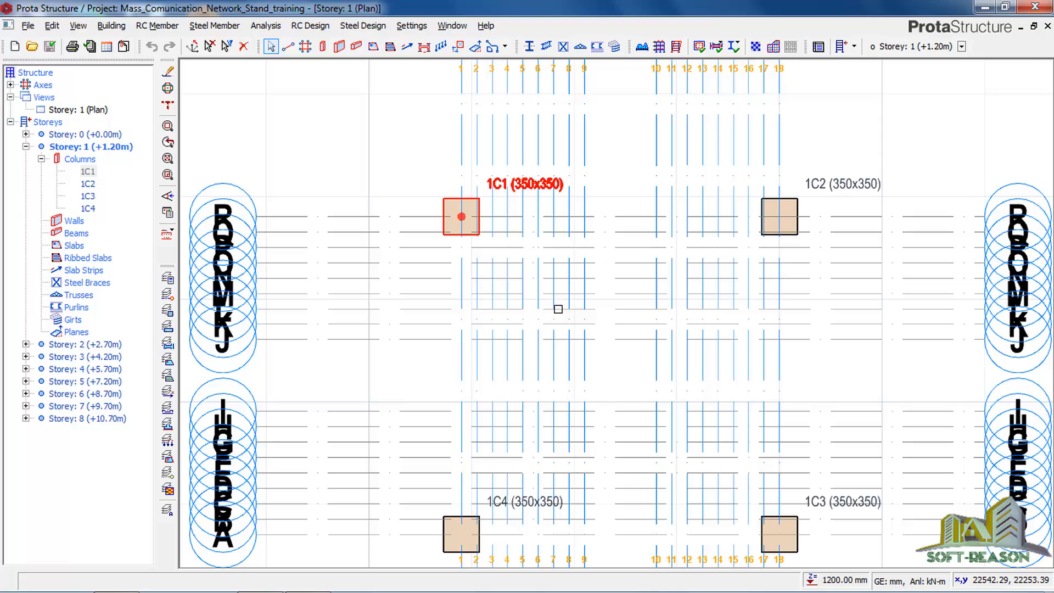
click(460, 216)
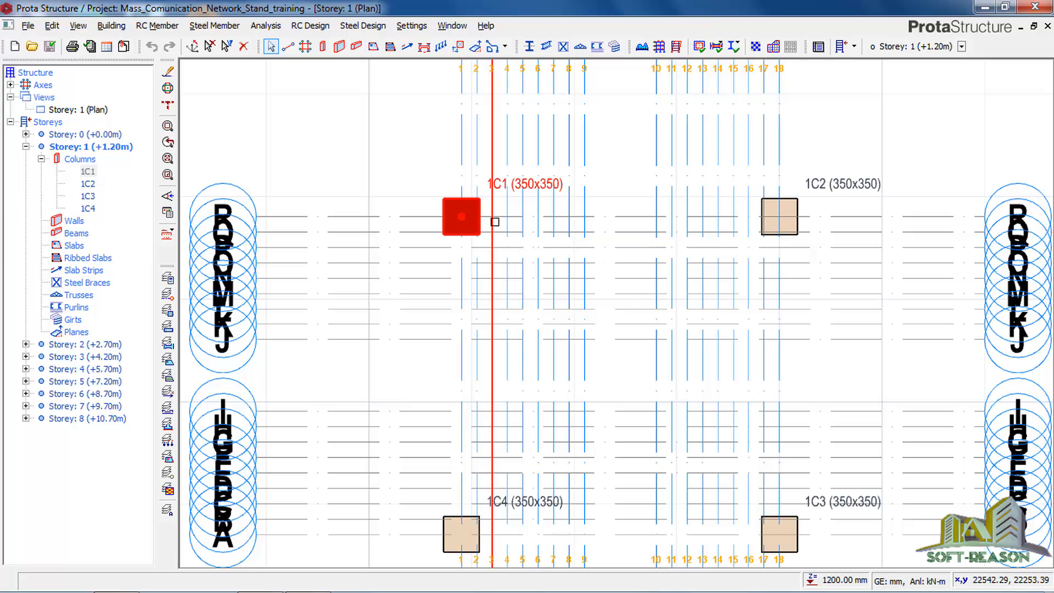
right_click(461, 222)
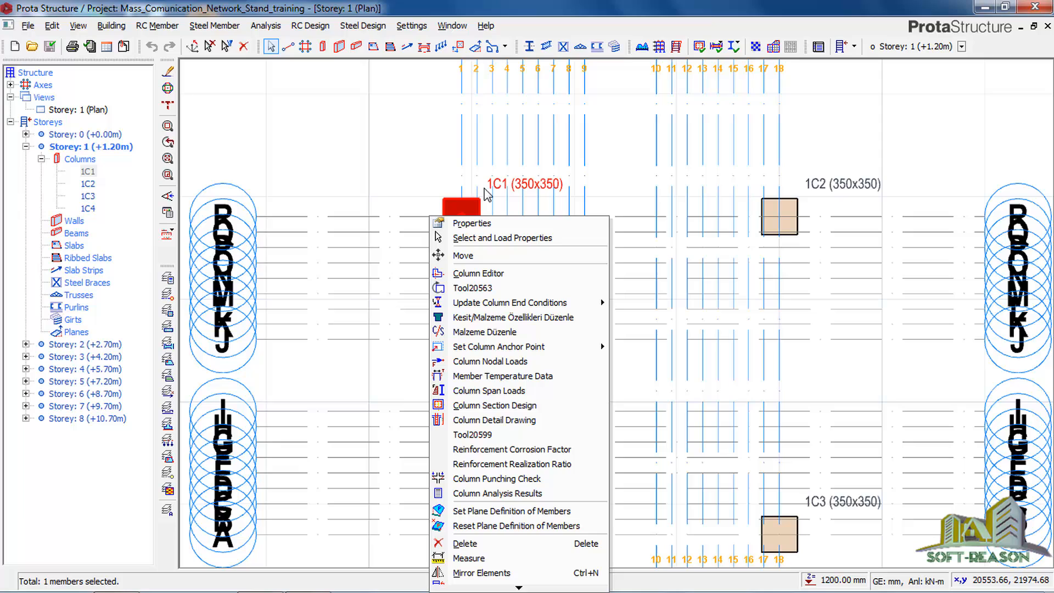
mouse_move(512, 512)
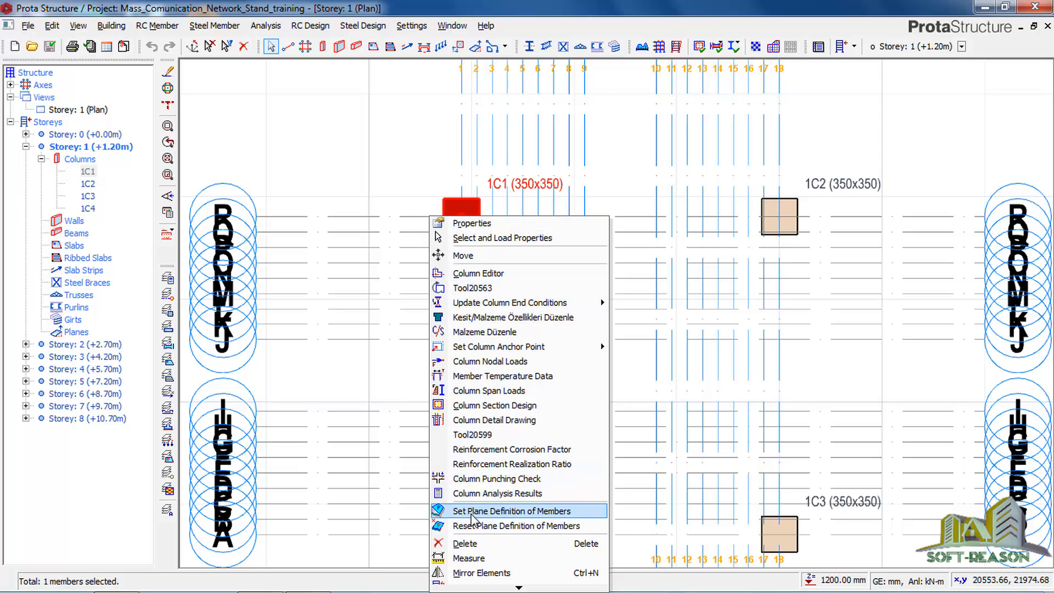
mouse_move(509, 302)
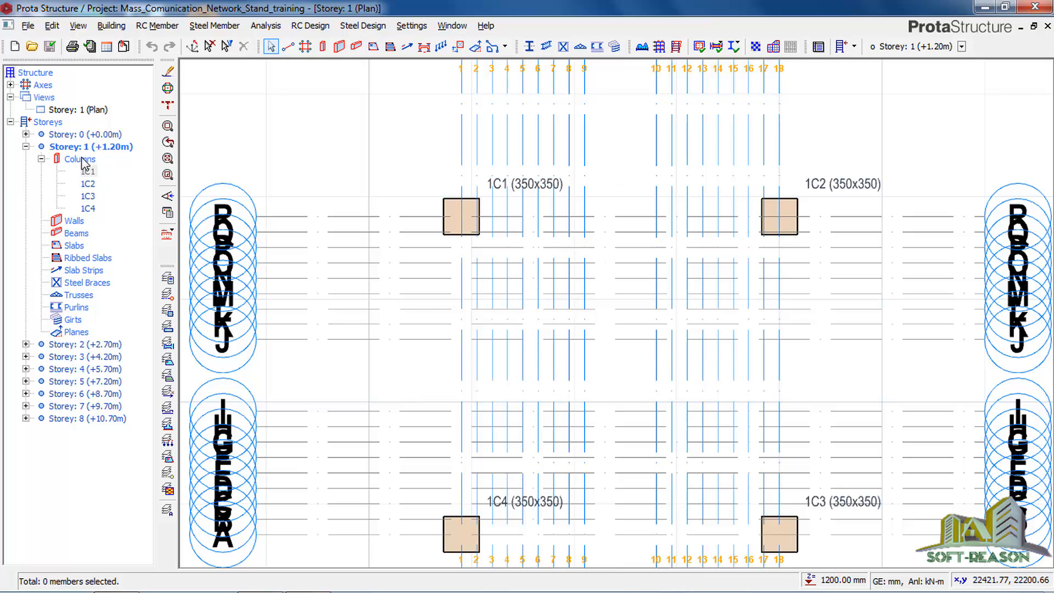
- On the Storey 0 plan, select column 1C1 and choose Insert Pad Base
click(64, 134)
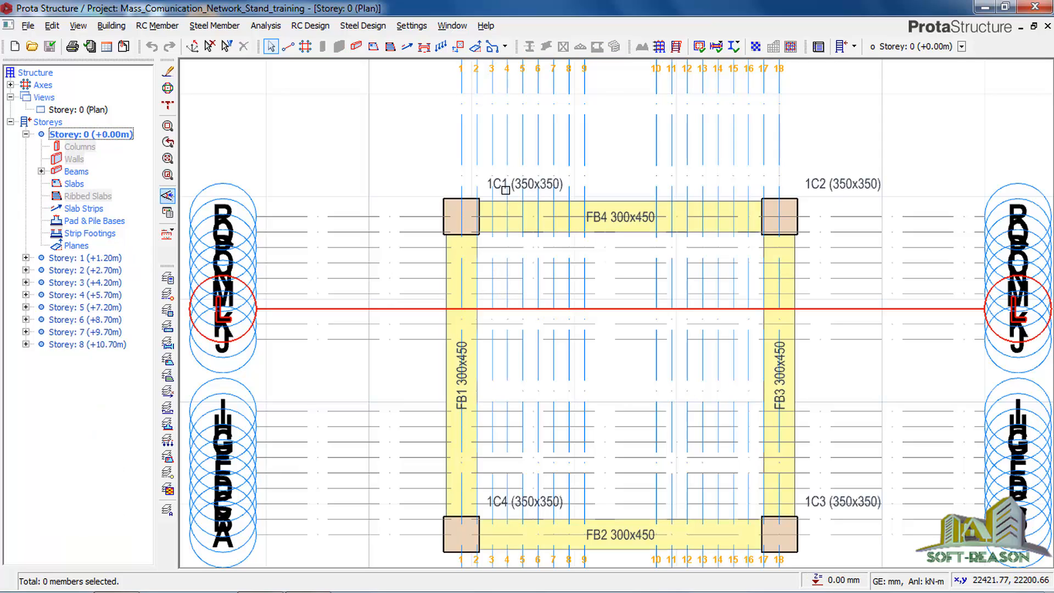
click(460, 217)
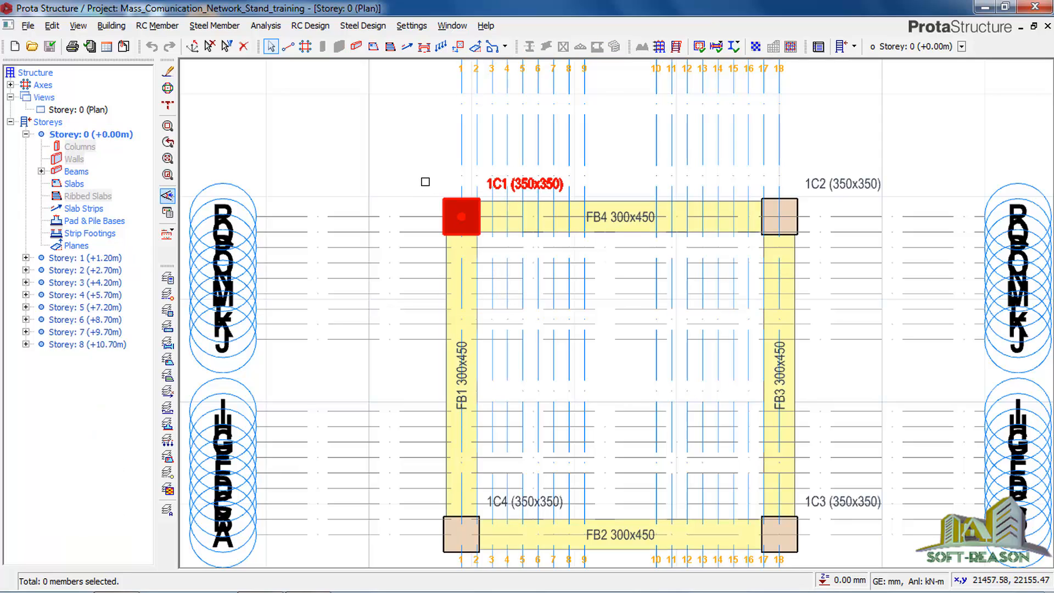
right_click(460, 217)
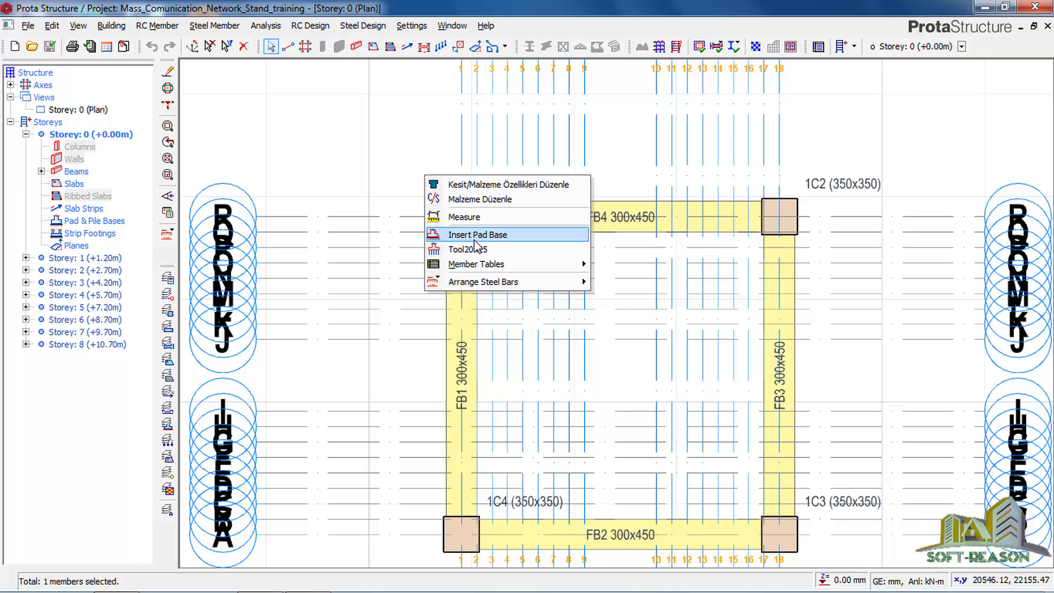
click(477, 234)
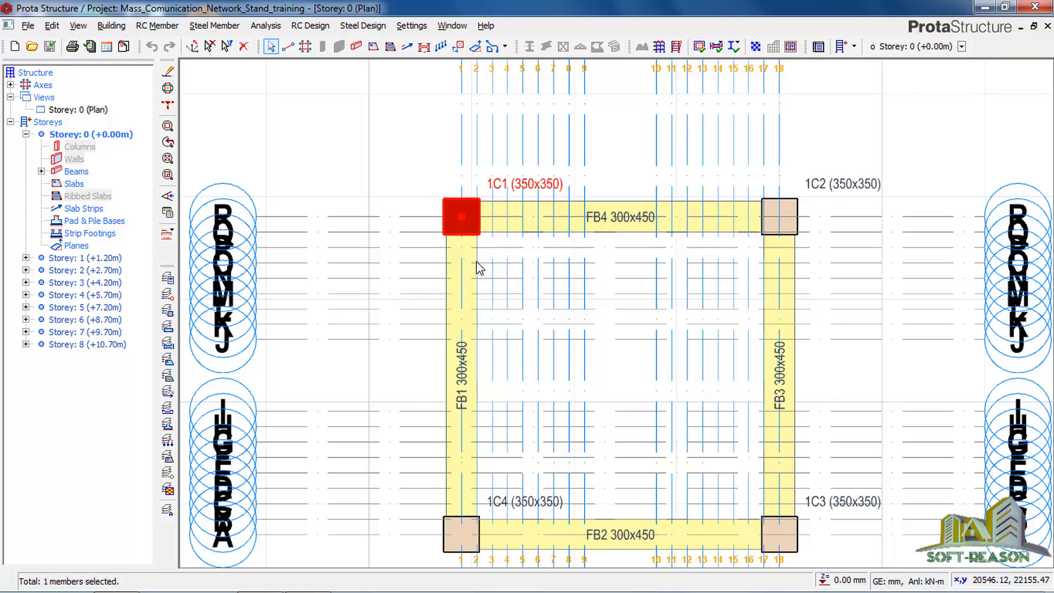
mouse_move(476, 244)
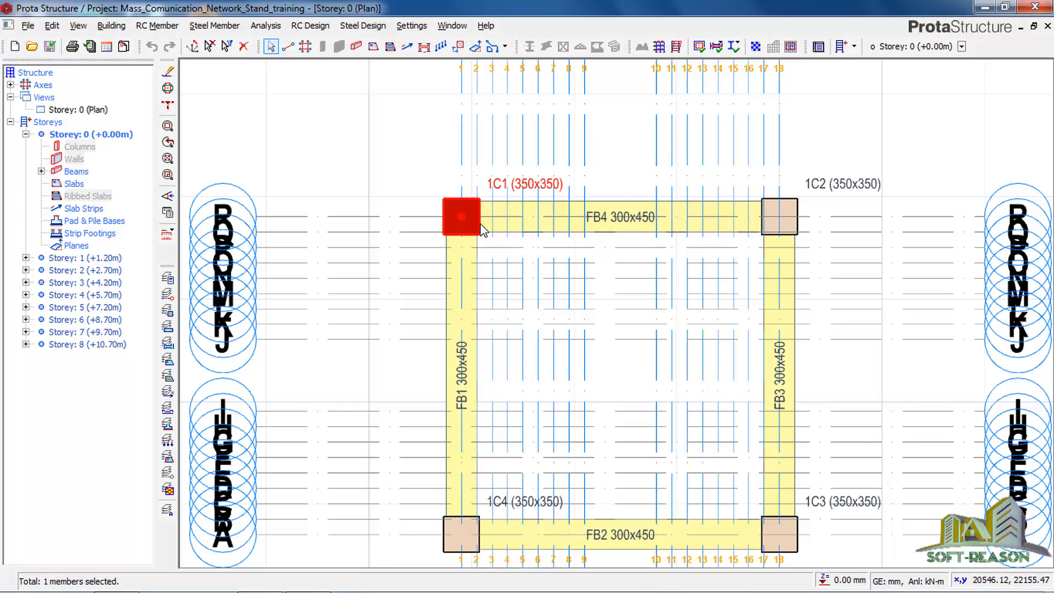
- Set footing F1 under 1C1 to 350 mm depth with Y12 bars, and calculate
double_click(459, 216)
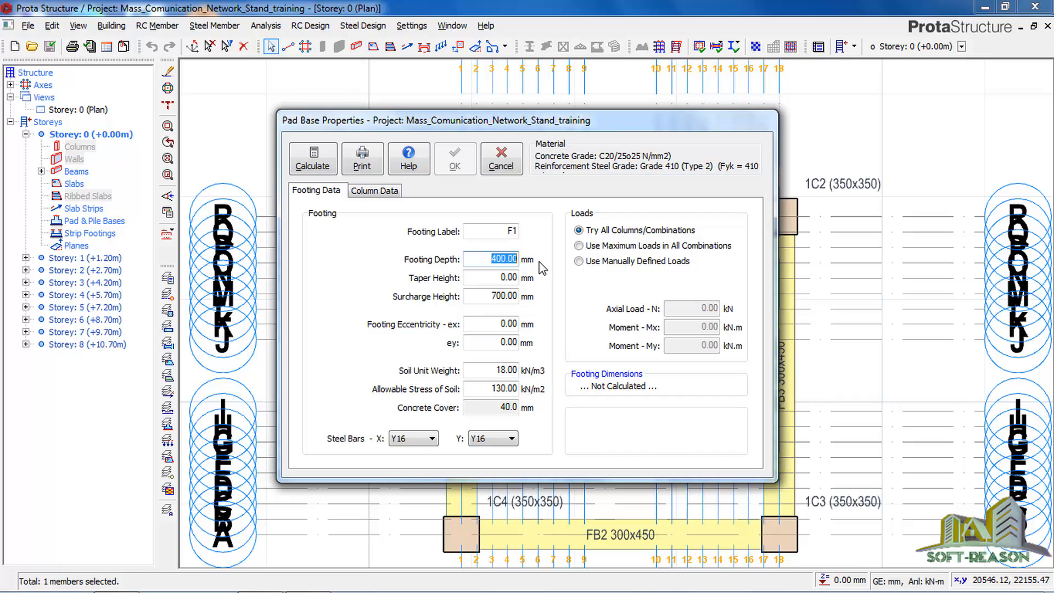
text(350)
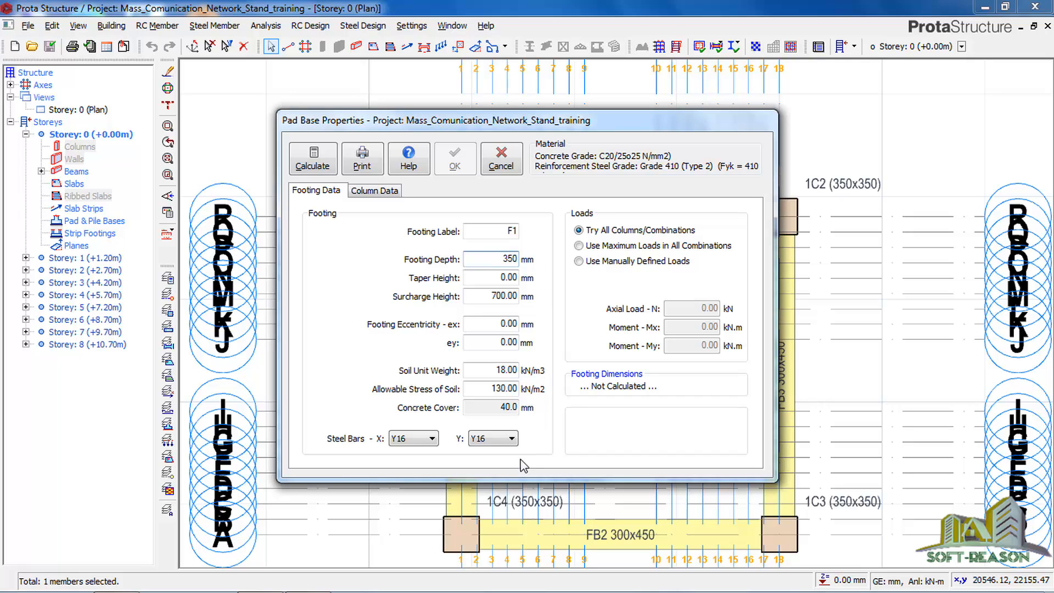
click(432, 439)
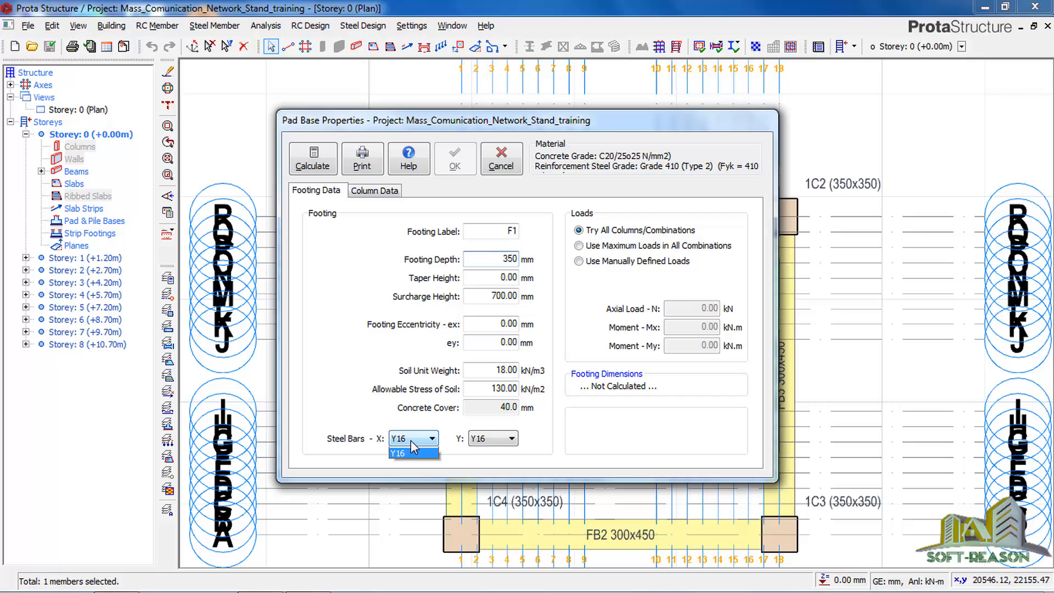
click(413, 452)
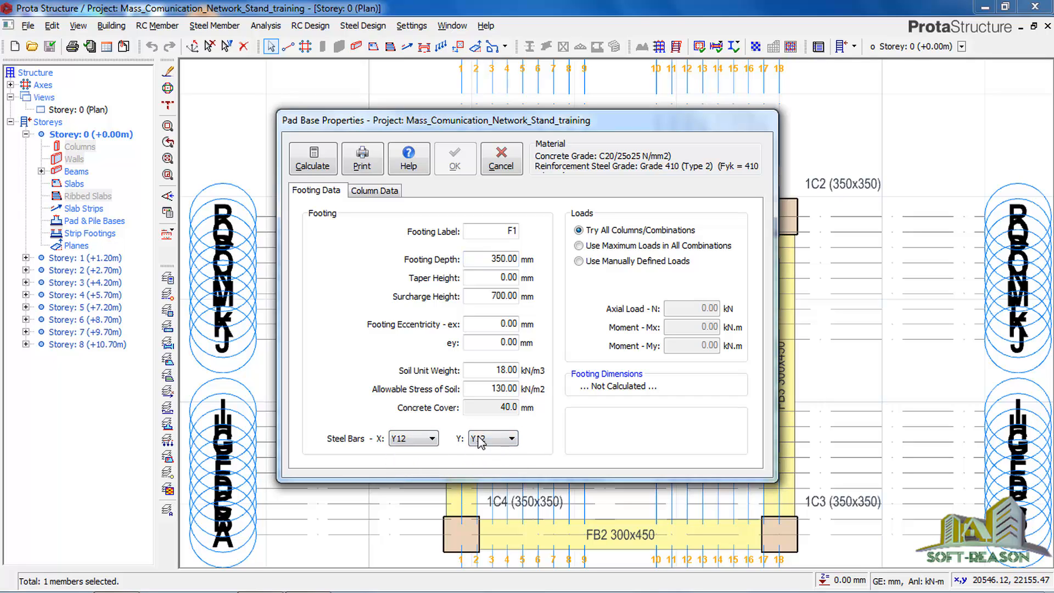
click(312, 159)
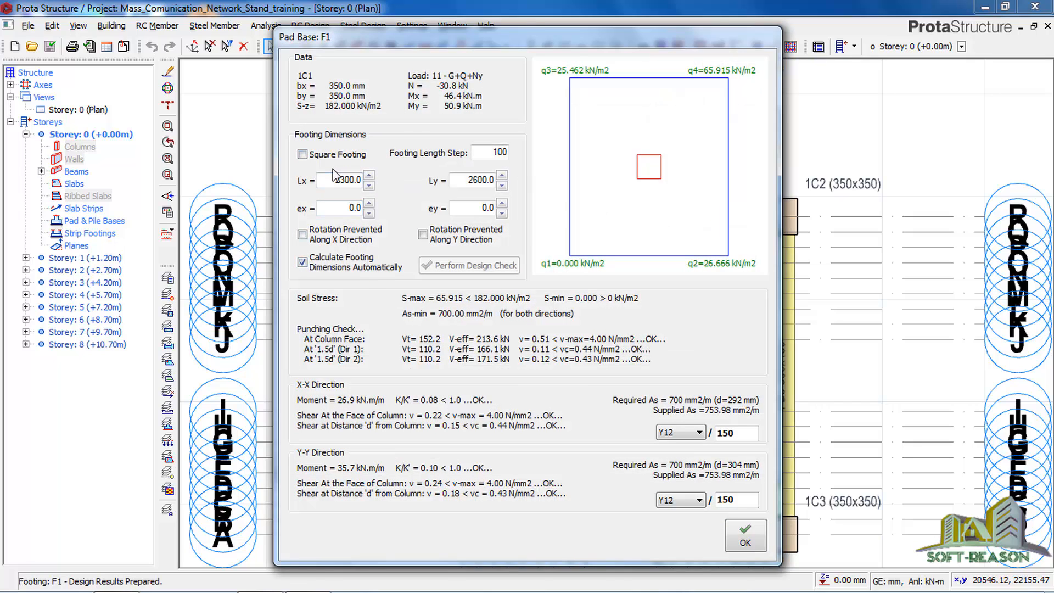
- Make F1 a square 2500×2500 mm footing and place it under column 1C1
click(300, 155)
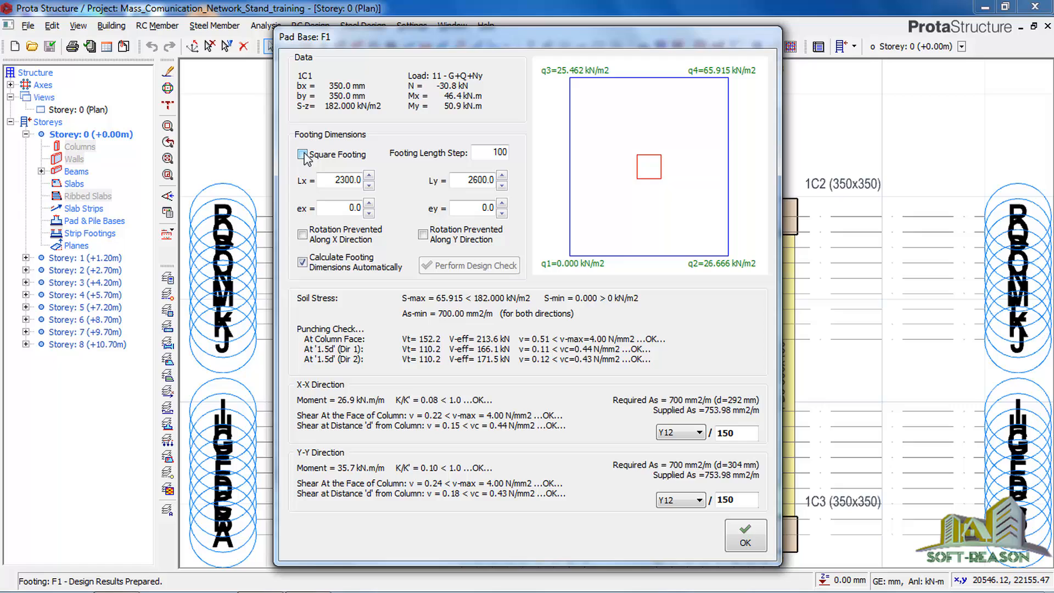
click(302, 154)
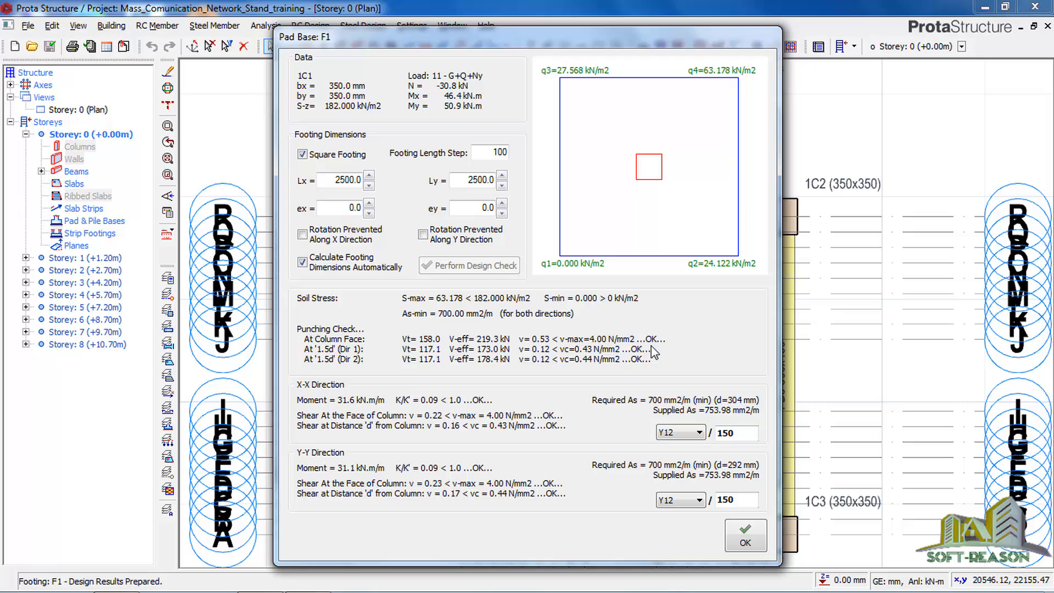
mouse_move(650, 351)
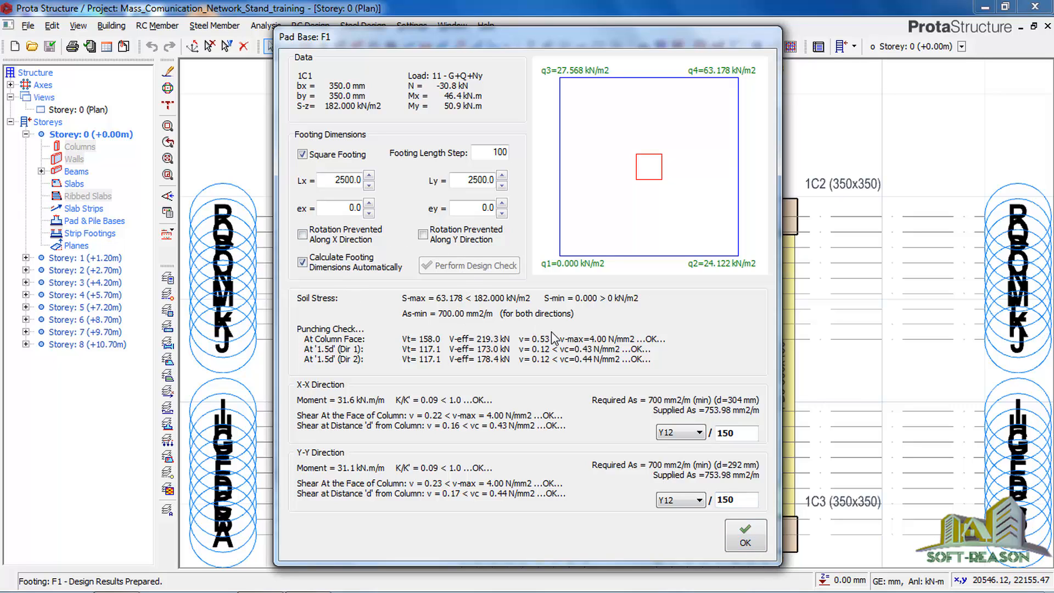
click(745, 536)
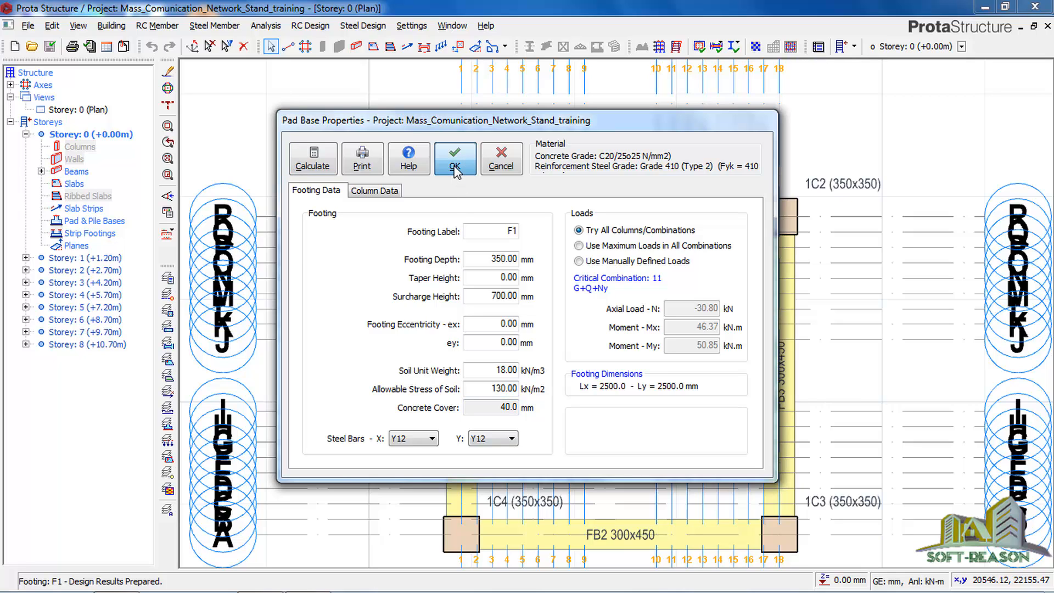
click(455, 158)
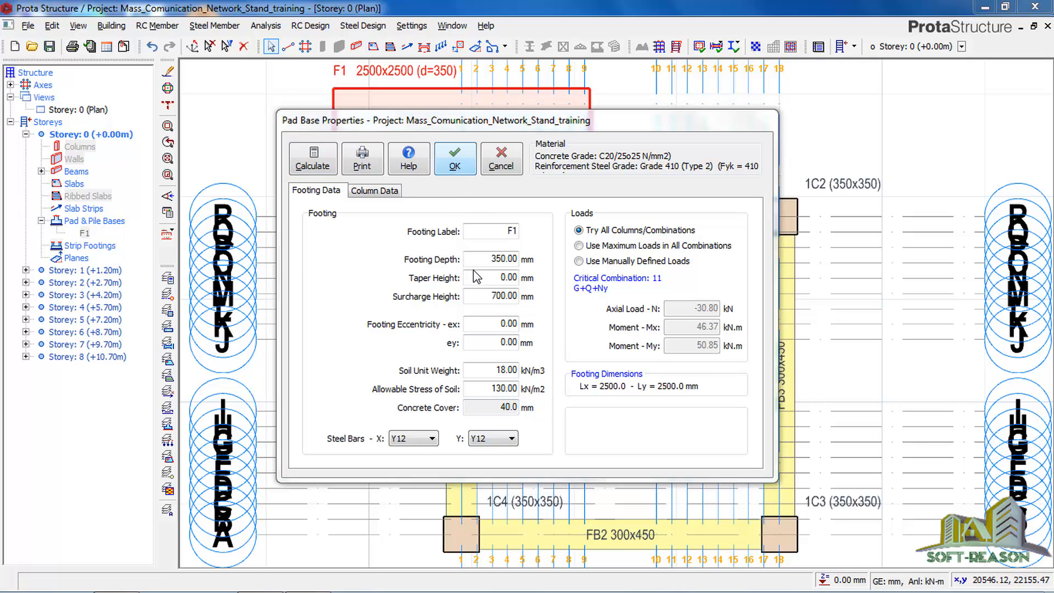
click(455, 158)
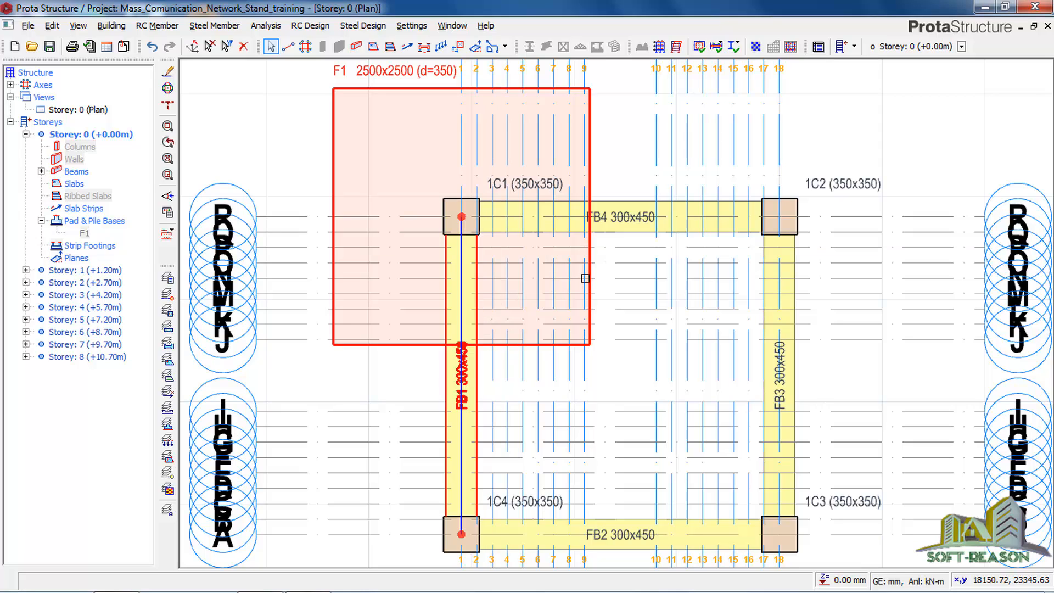
- Insert and calculate a square 2400×2400 mm, 350 mm deep footing F2 under column 1C2
click(779, 217)
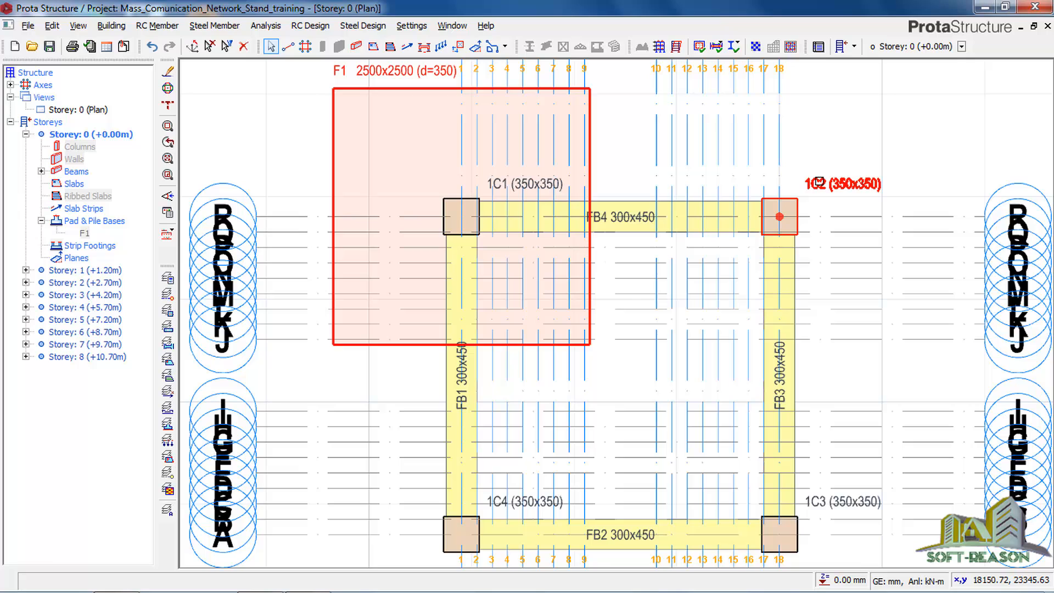
click(778, 216)
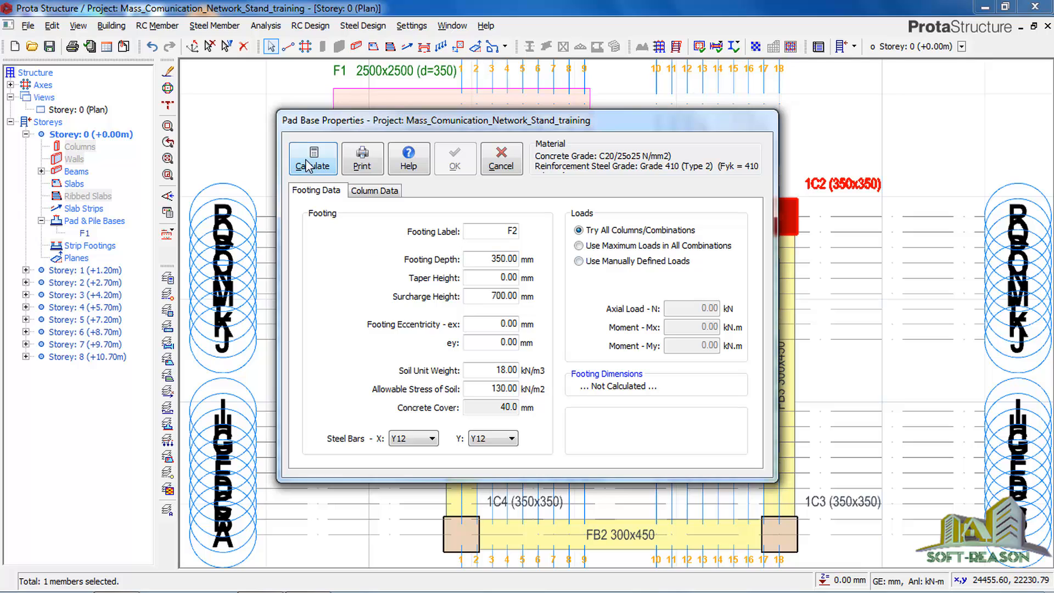
click(312, 158)
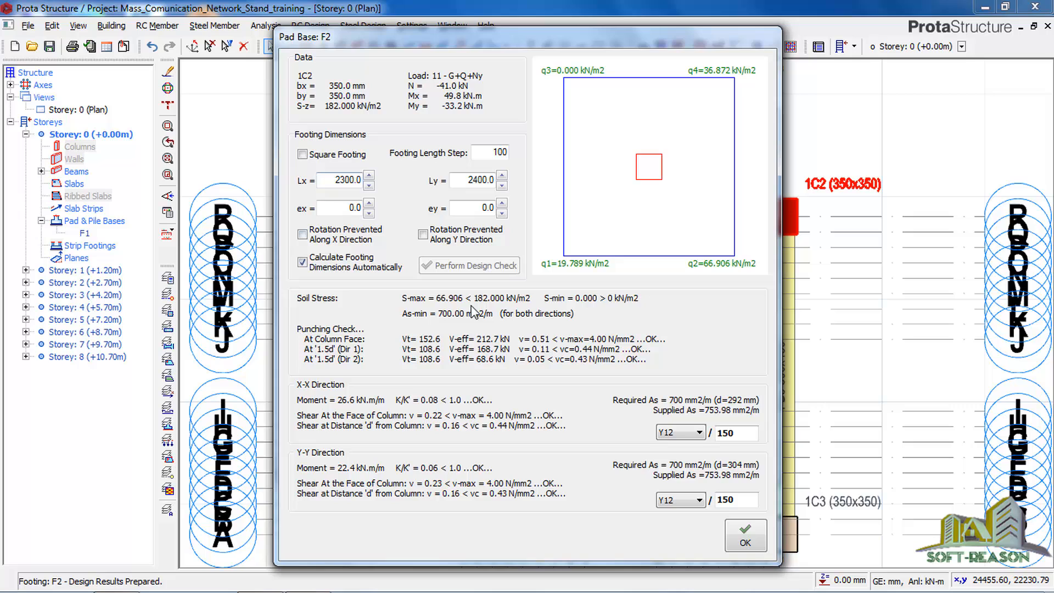
click(302, 155)
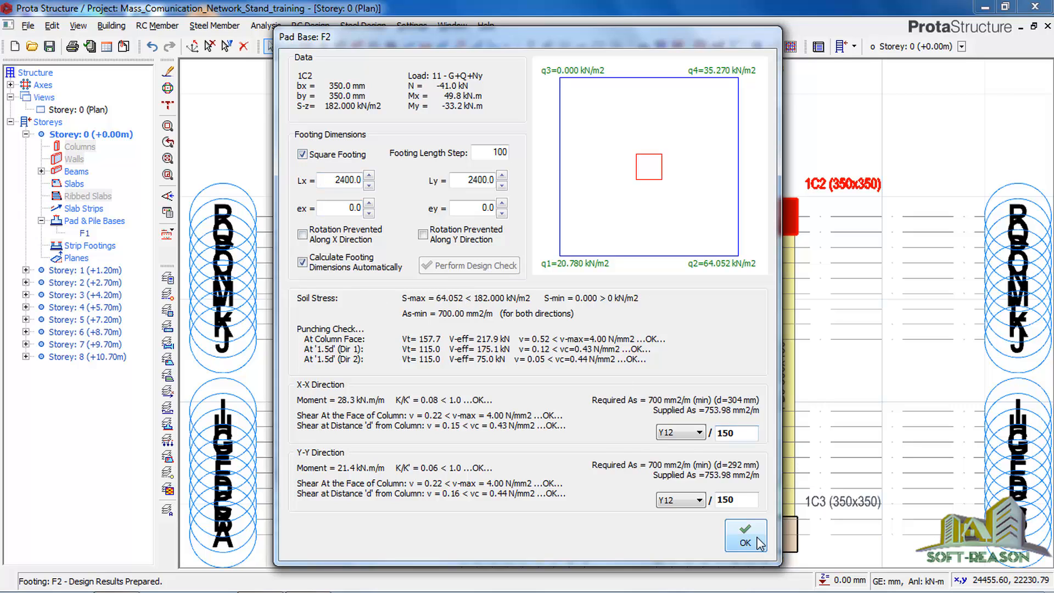
click(745, 534)
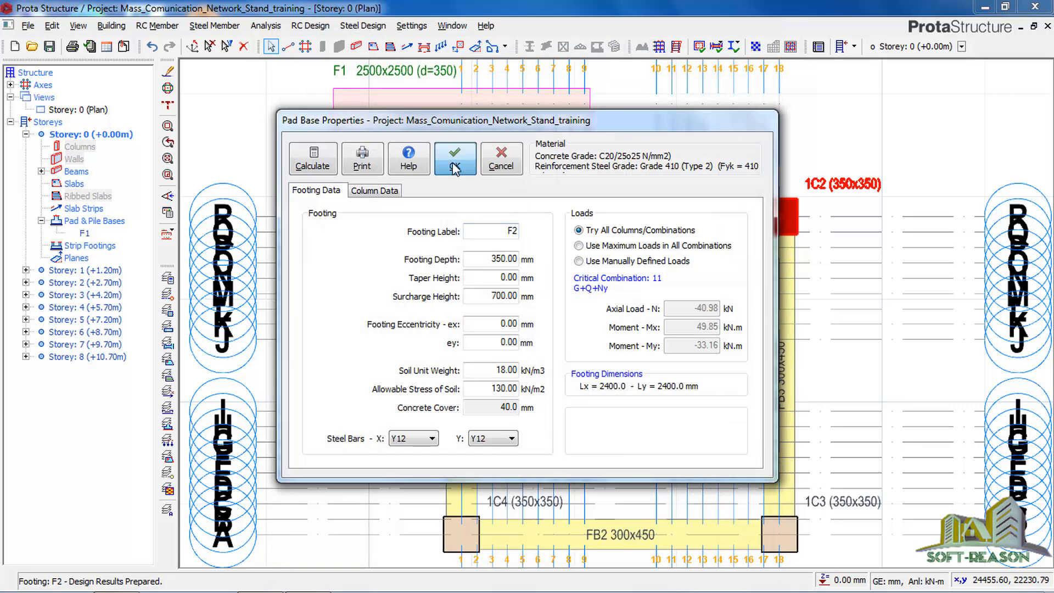
click(455, 158)
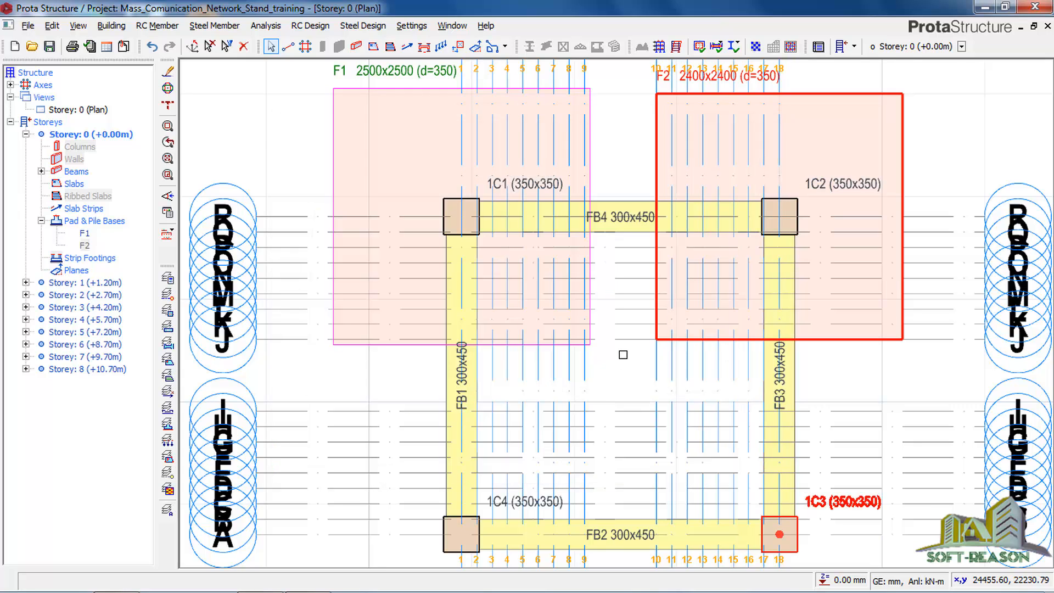
- Insert footing F3 under column 1C3, accepting the 2300×2300 mm, 350 mm deep design
scroll(down, 3)
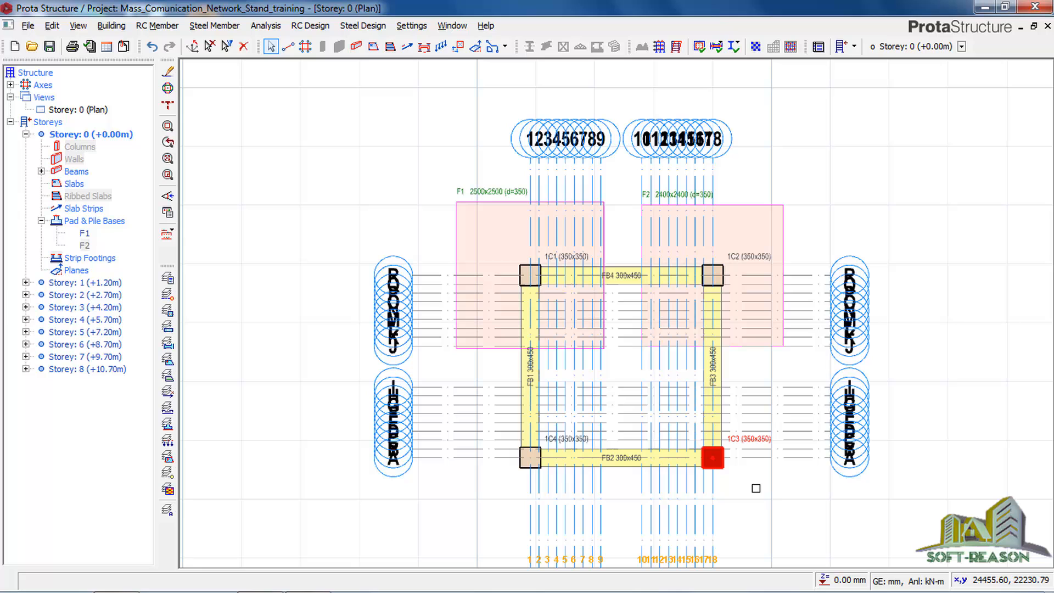
right_click(710, 458)
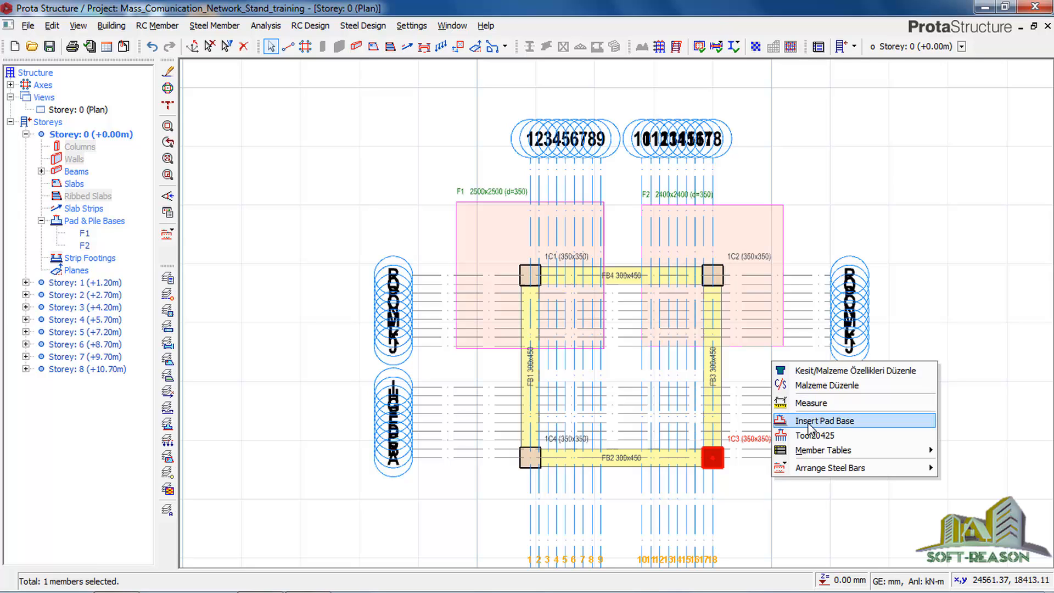
click(825, 420)
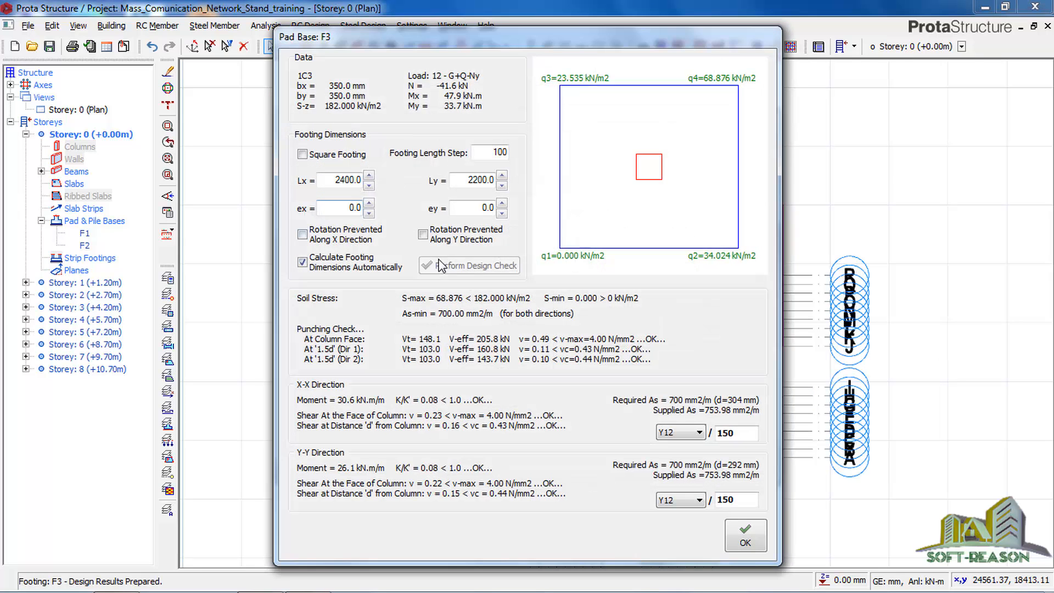
click(302, 154)
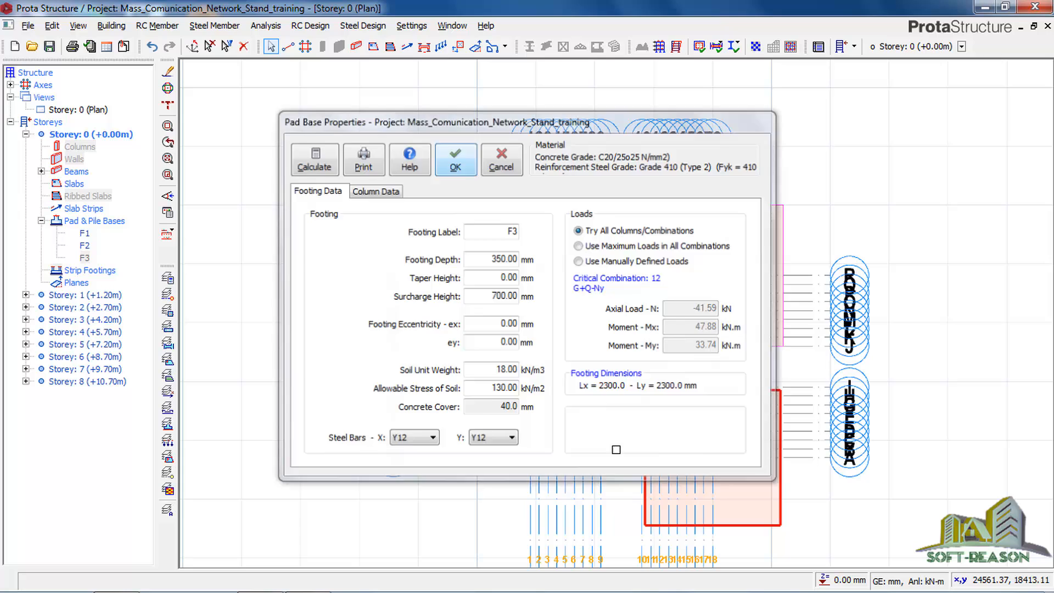
click(455, 159)
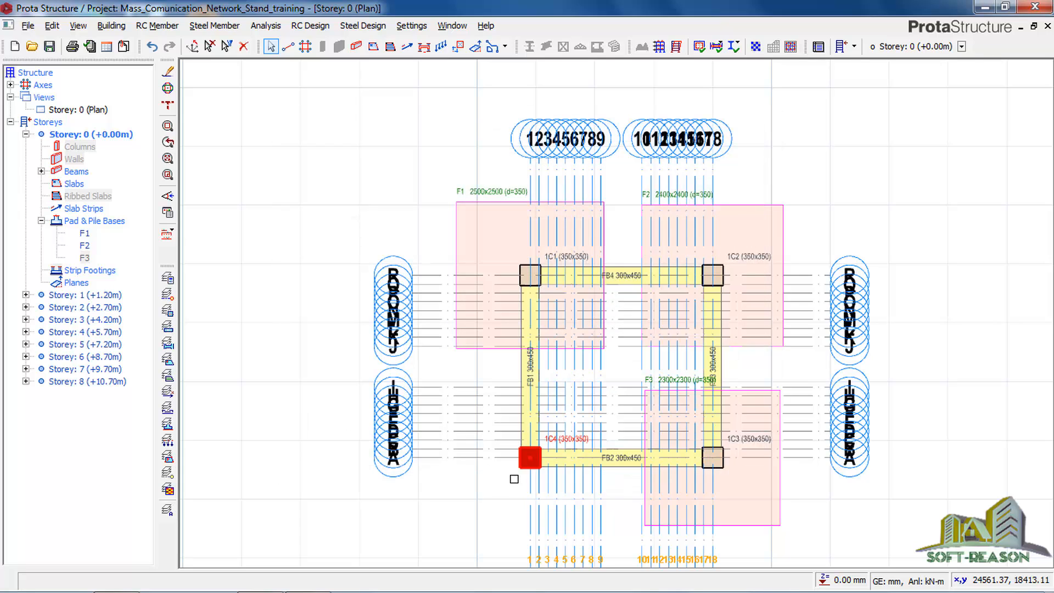
- Insert footing F4 under column 1C4 as a calculated square 2500×2500 mm base
double_click(530, 458)
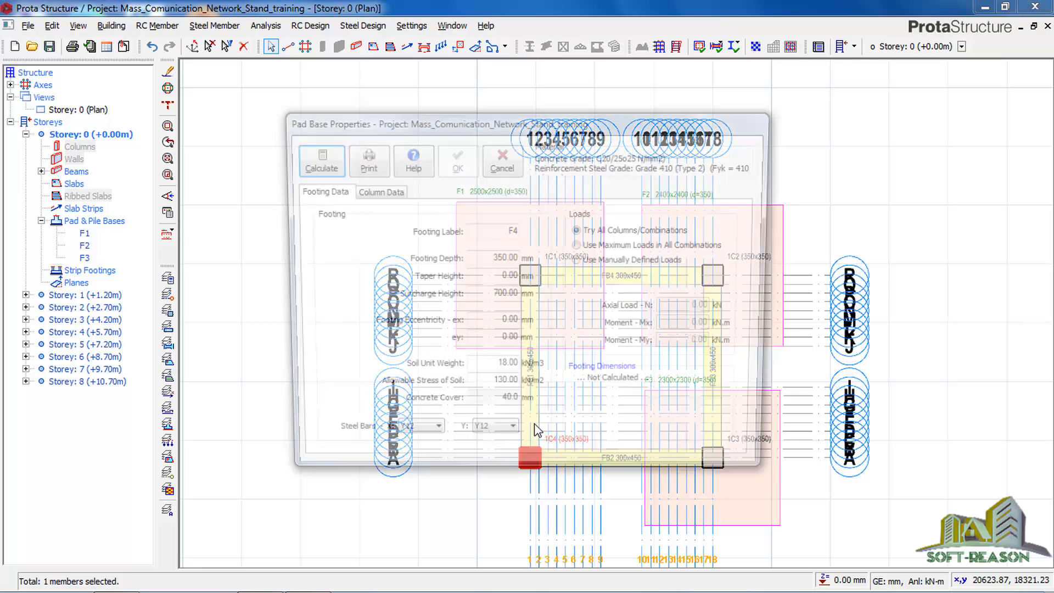
click(321, 161)
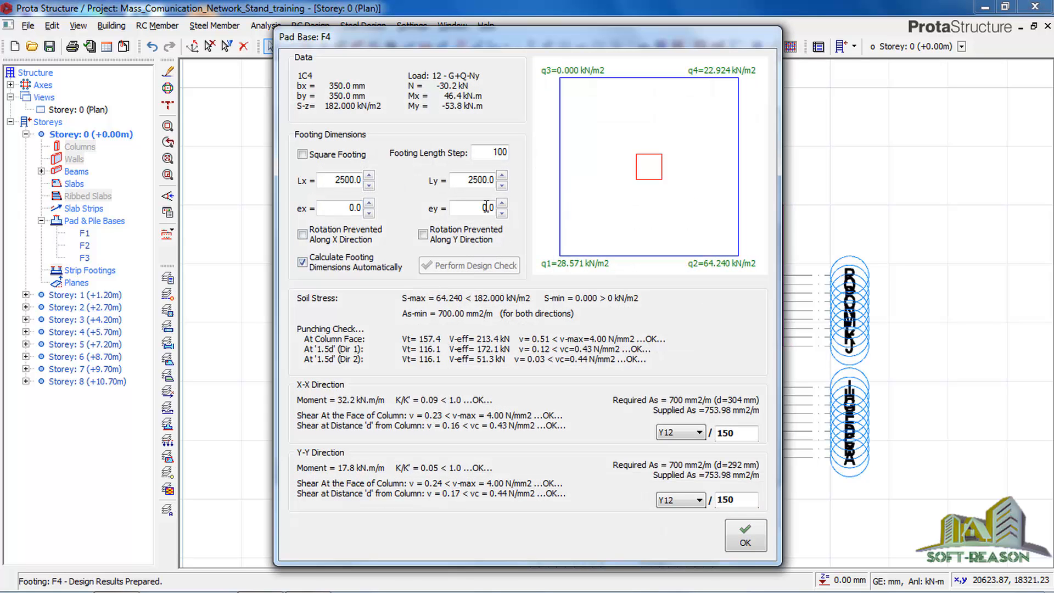
click(303, 155)
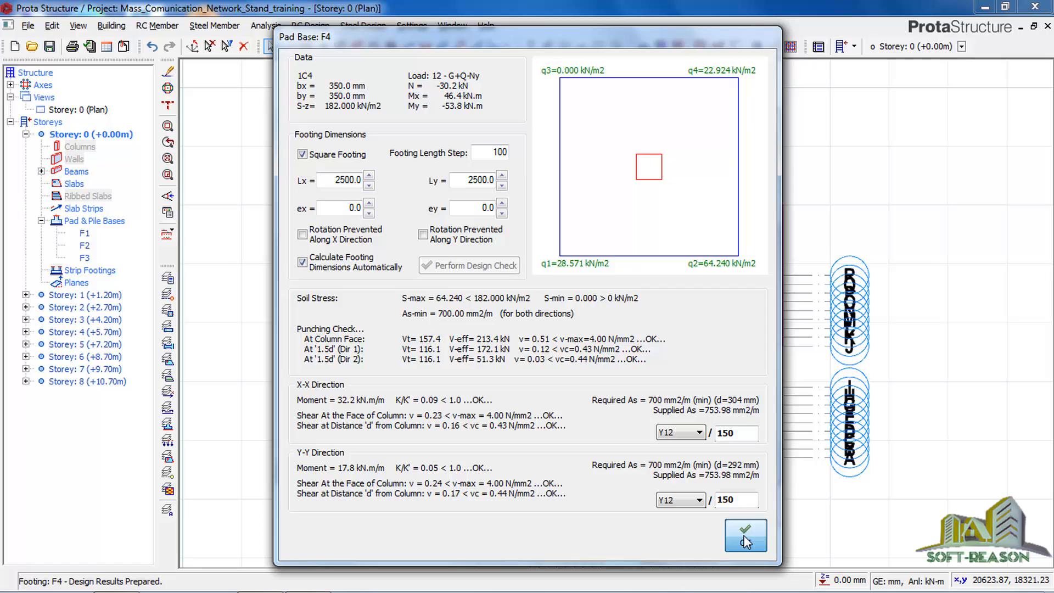
click(745, 536)
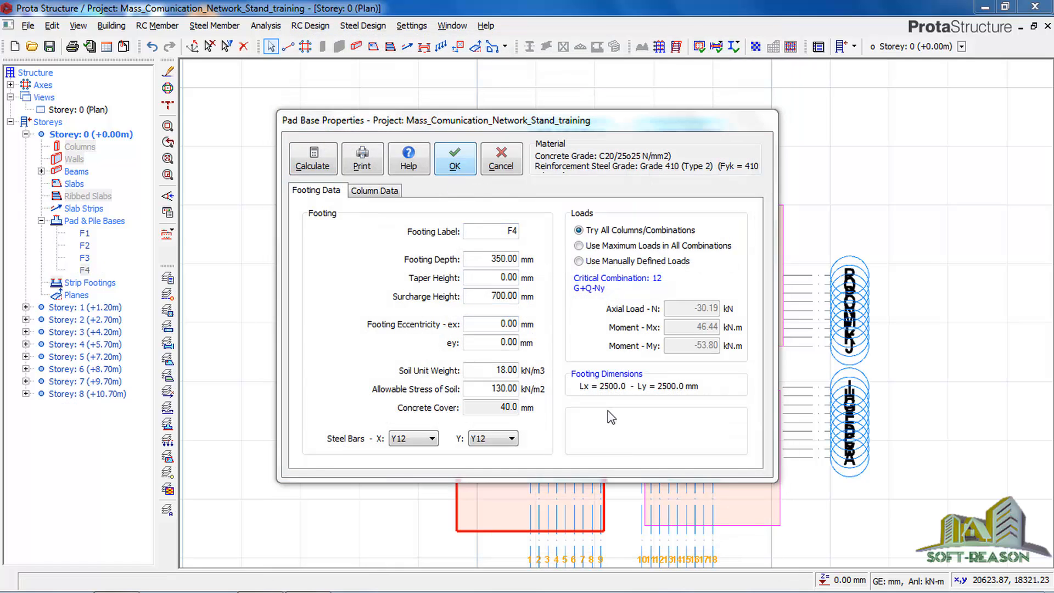
click(454, 158)
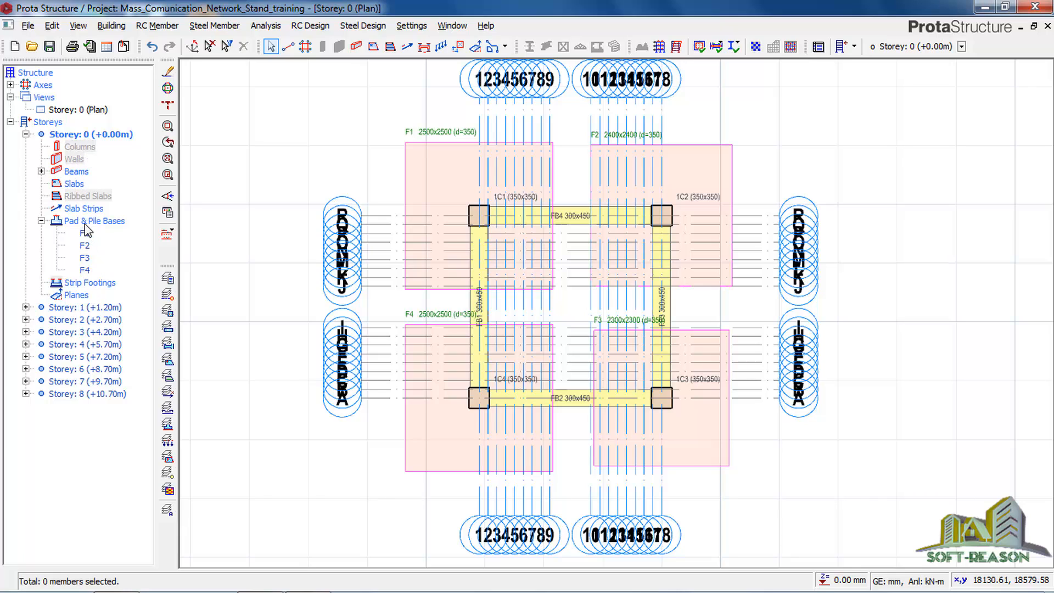
- Show the structure with its four footings in 3D view and save the project
right_click(67, 110)
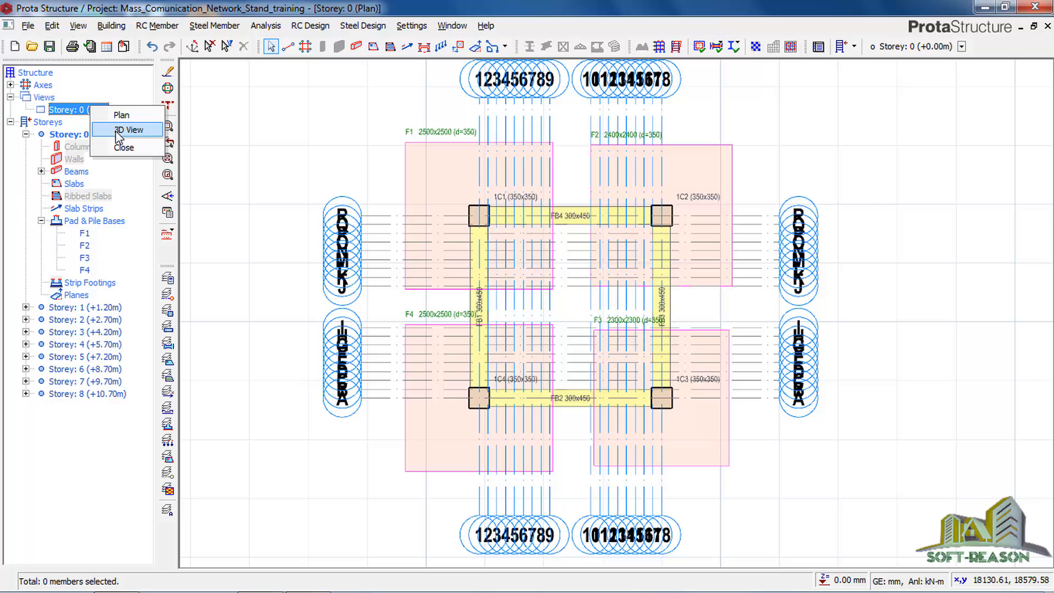
click(129, 129)
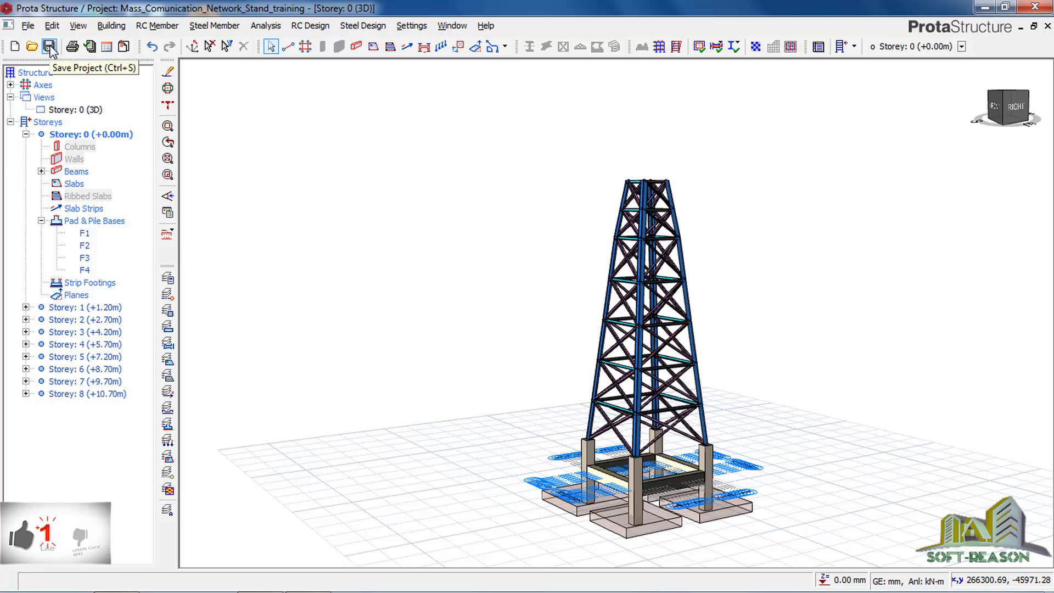
click(51, 46)
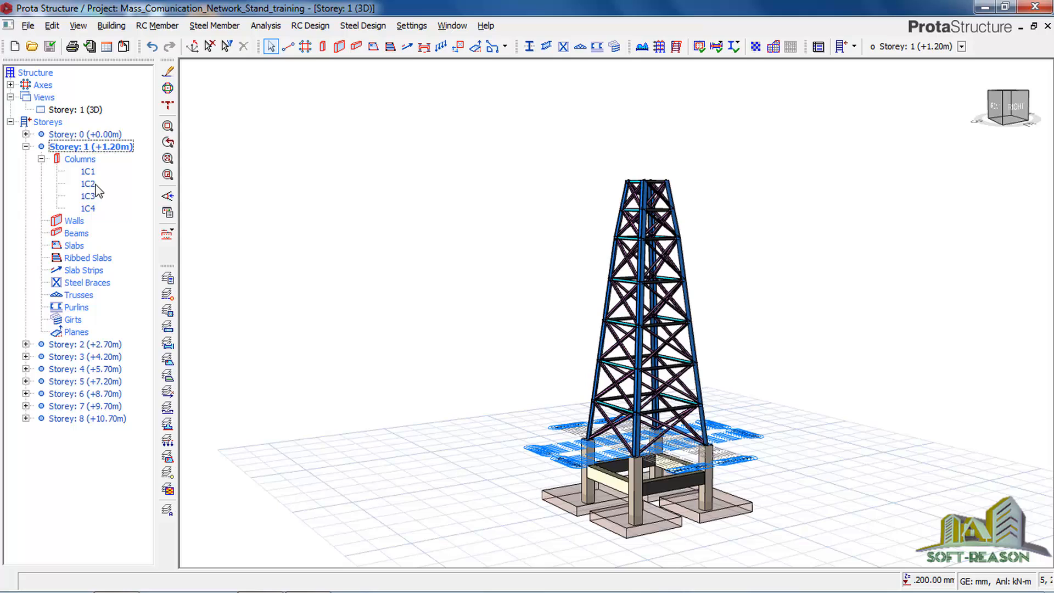
- Switch back to the Storey 1 plan and launch ProtaDetails from RC Design
click(166, 174)
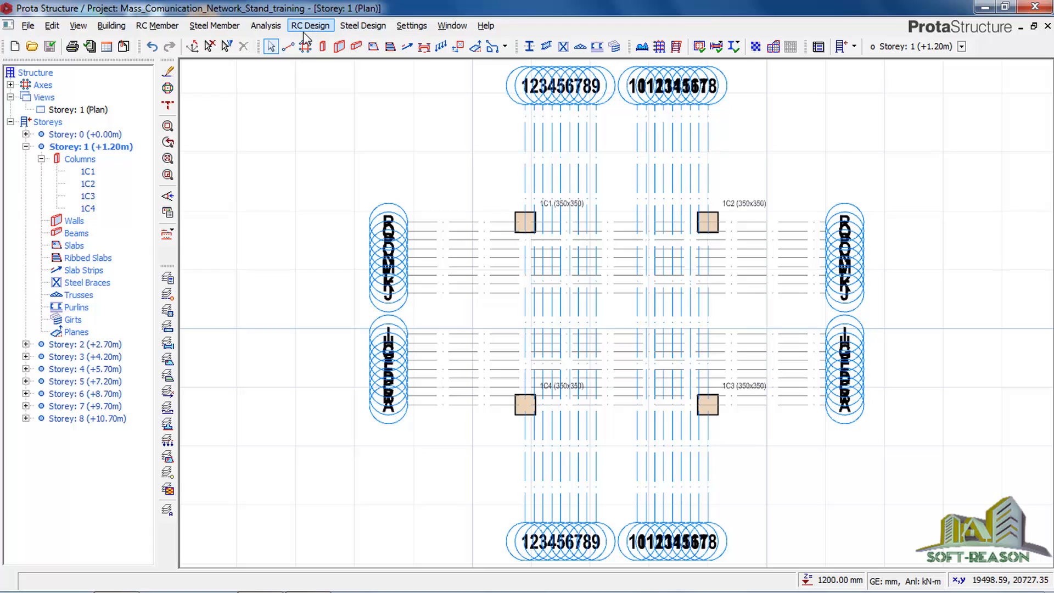
click(310, 25)
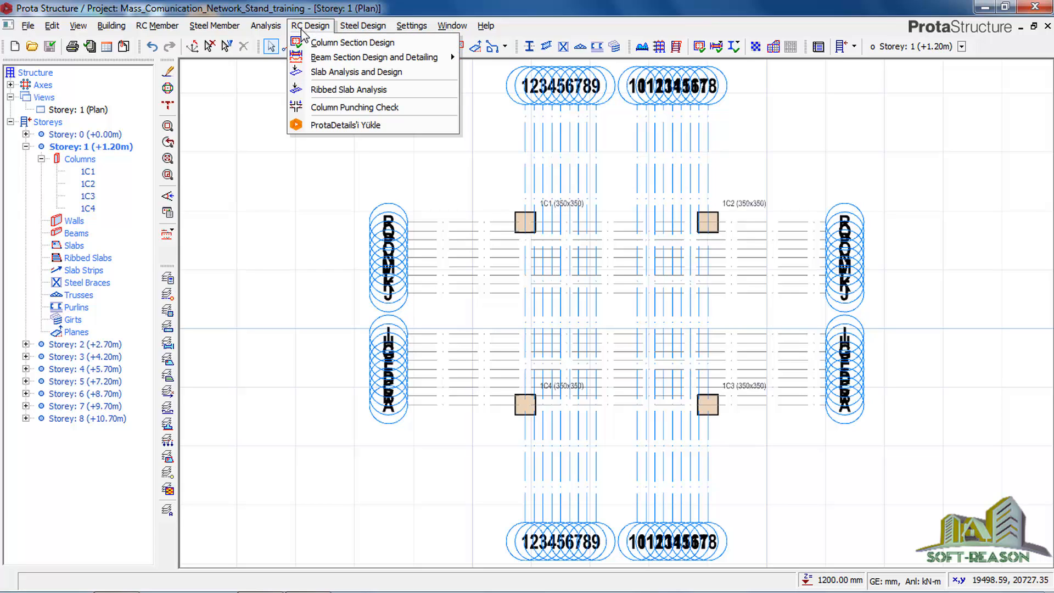
mouse_move(323, 133)
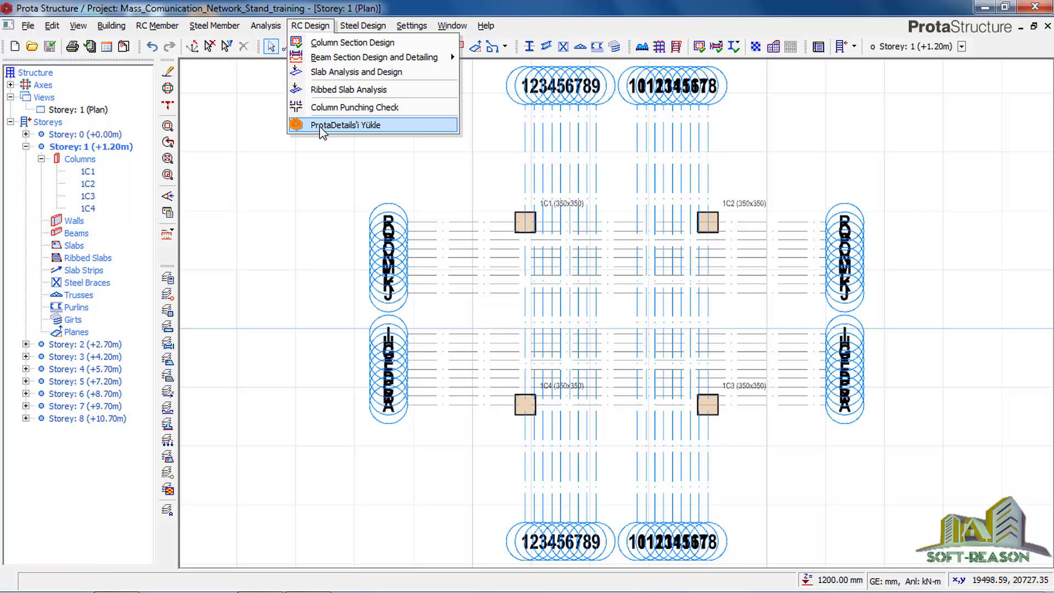
click(345, 126)
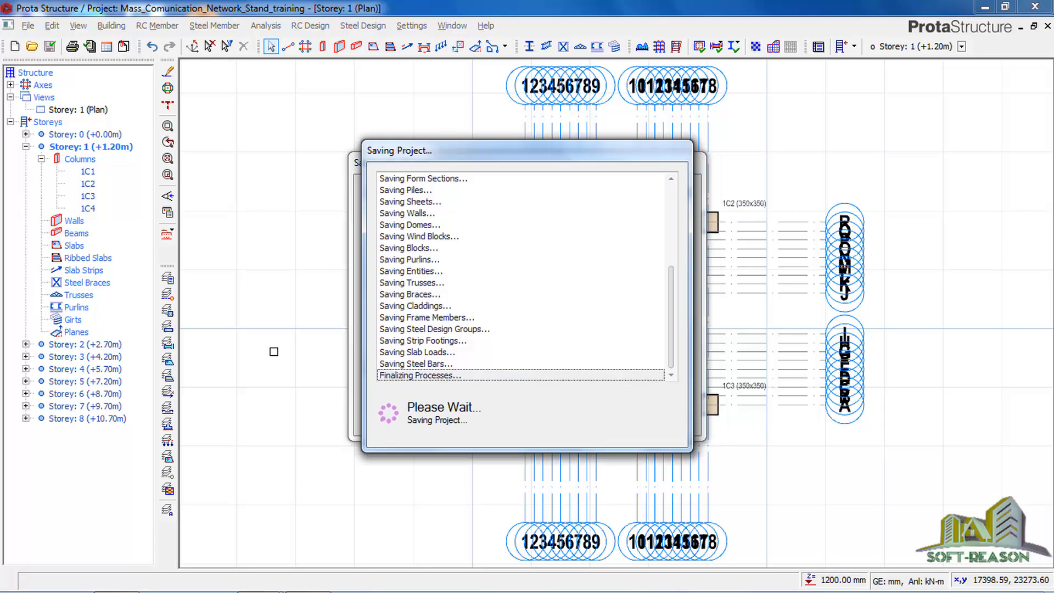
mouse_move(293, 349)
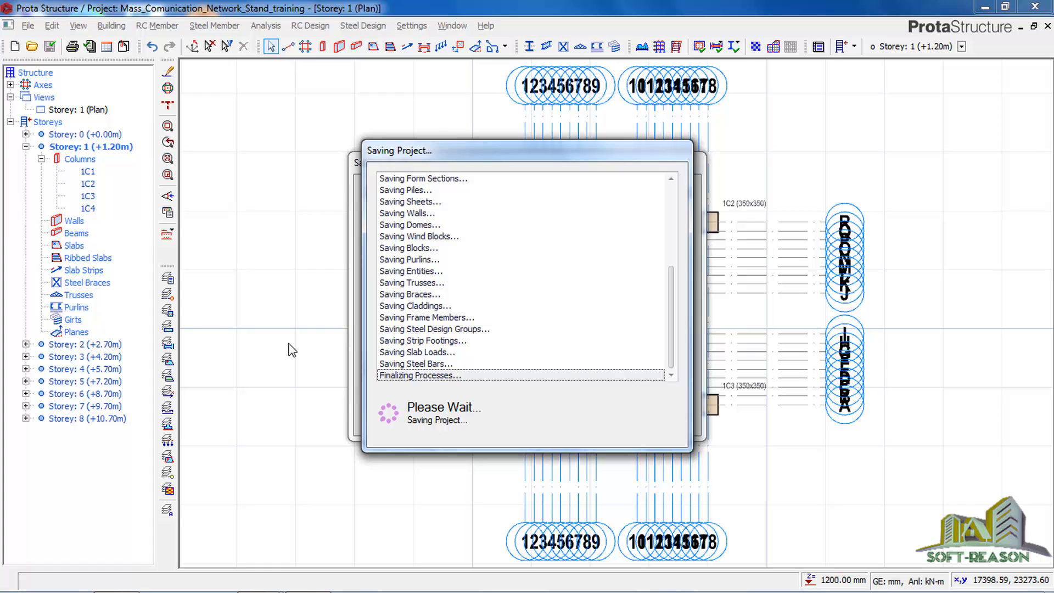
mouse_move(324, 238)
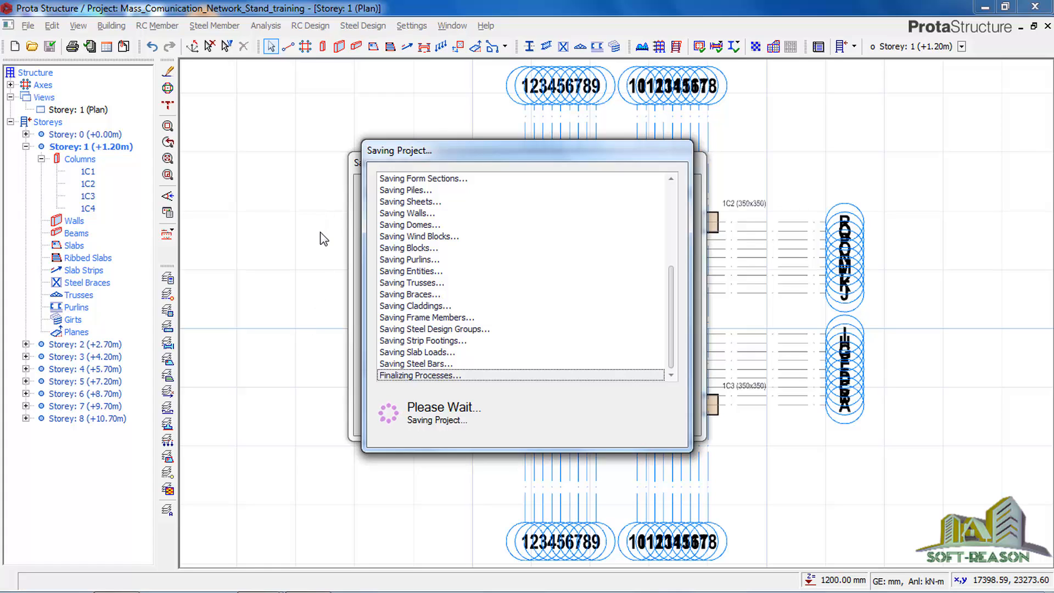
mouse_move(320, 282)
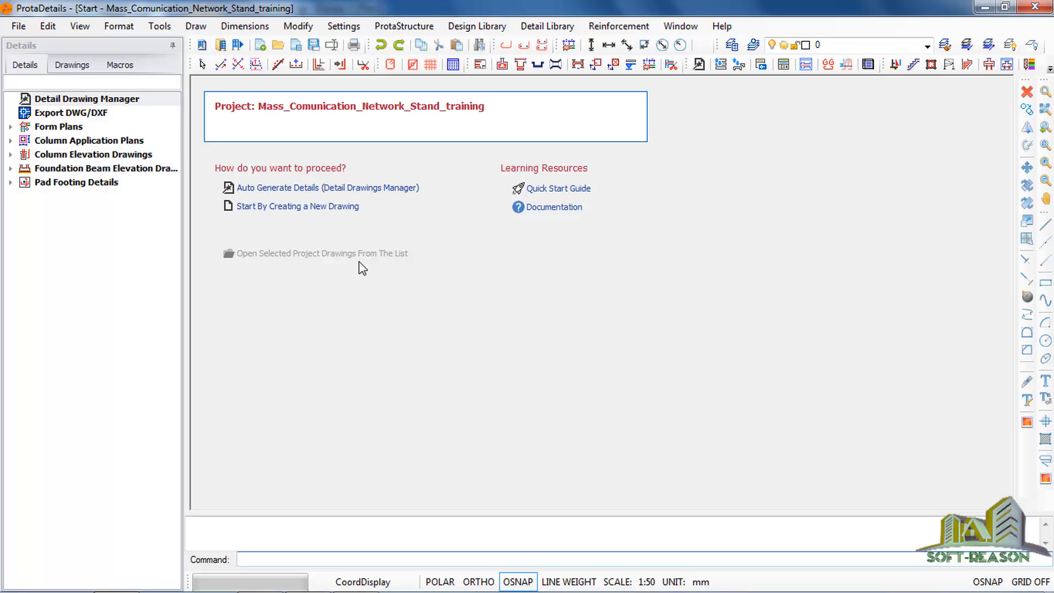
mouse_move(357, 244)
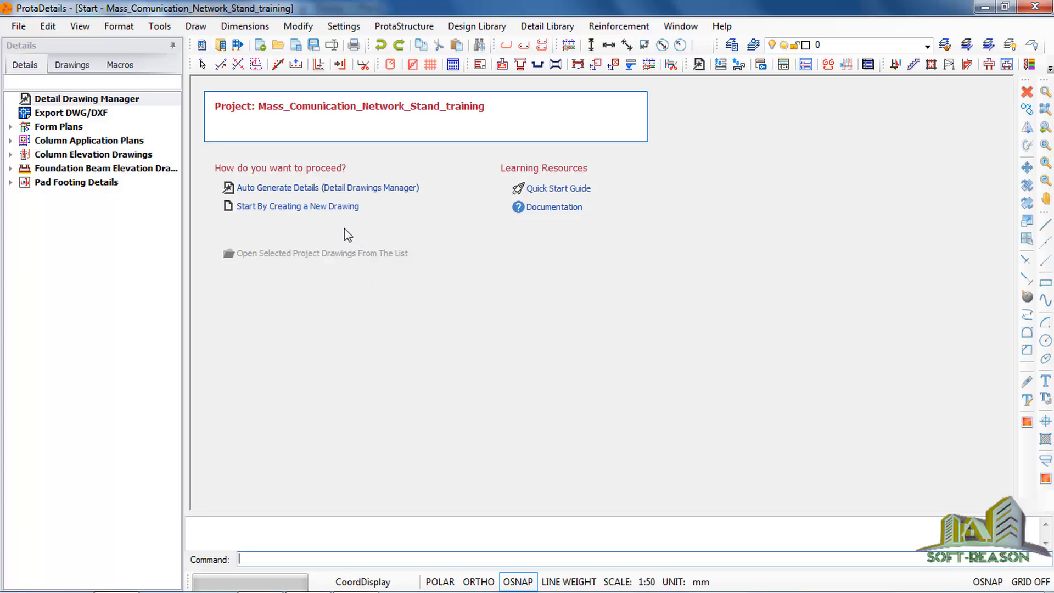
mouse_move(323, 240)
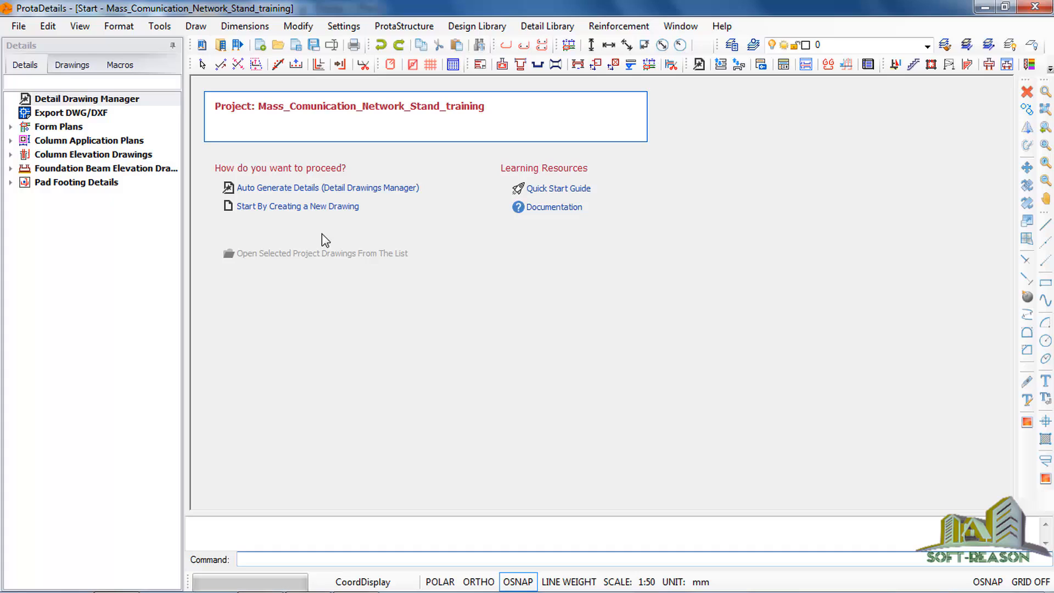
mouse_move(304, 234)
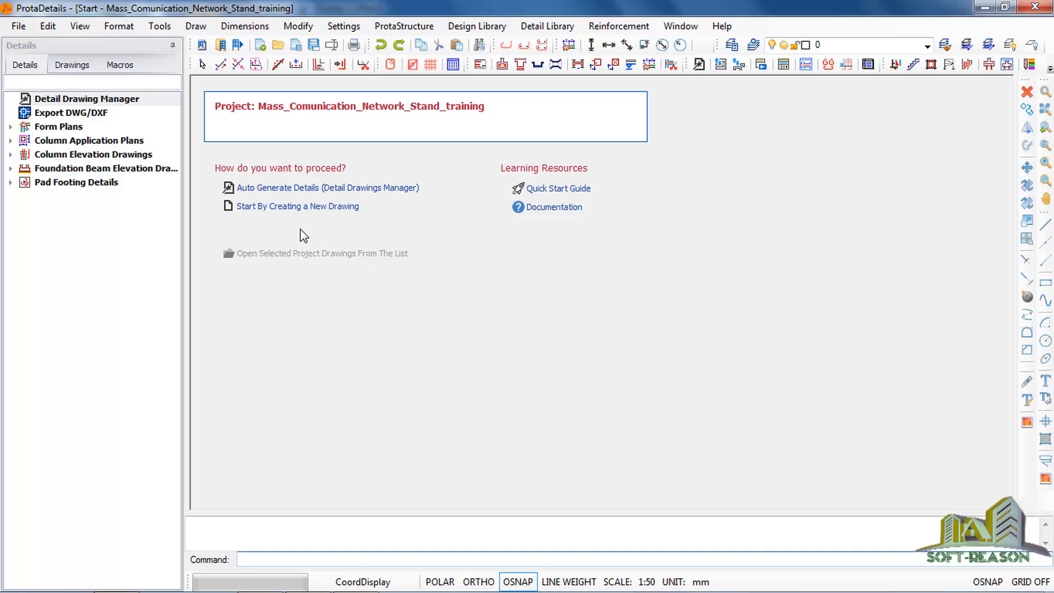
mouse_move(307, 213)
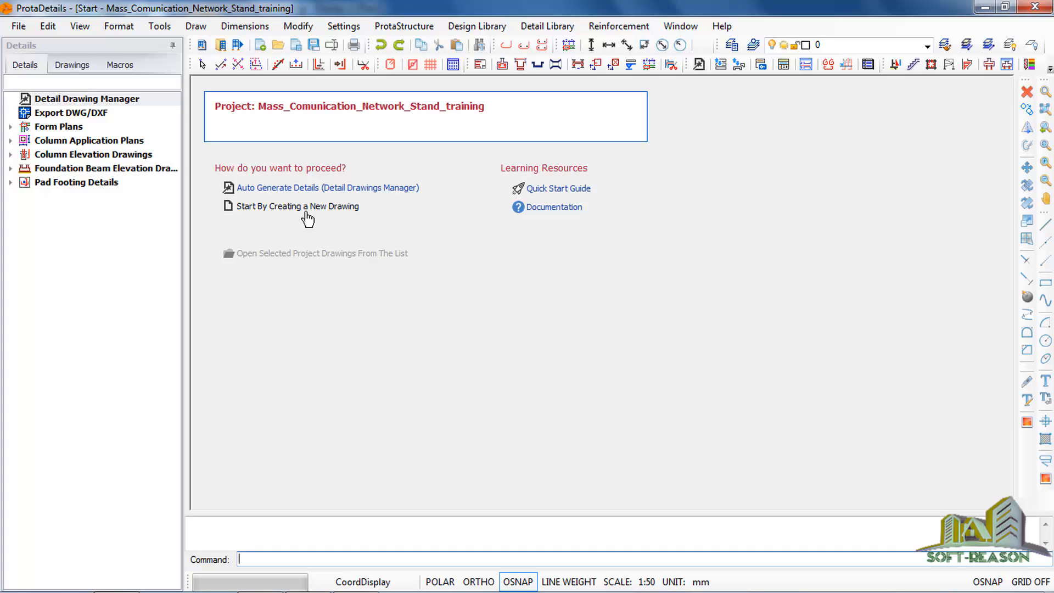
mouse_move(362, 218)
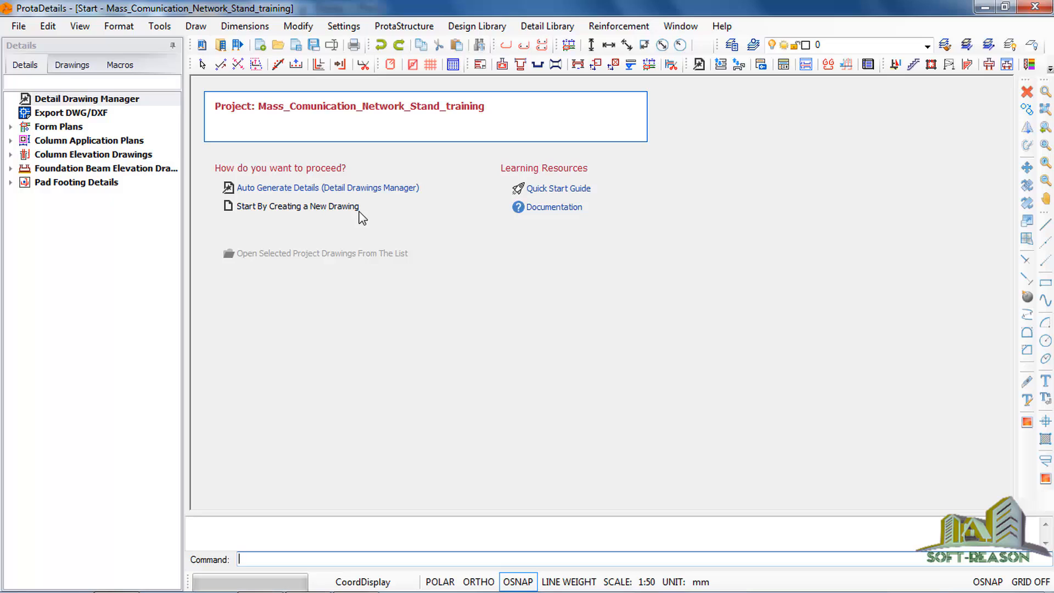
- Expand Pad Footing Details to list F1–F4 and start Auto Generate Details
click(11, 182)
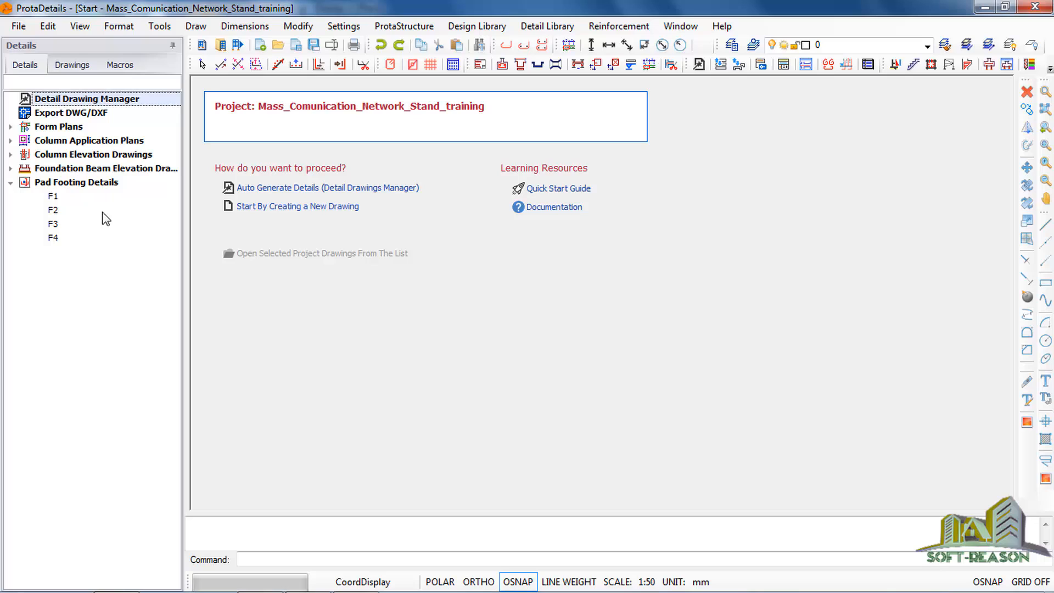
mouse_move(254, 228)
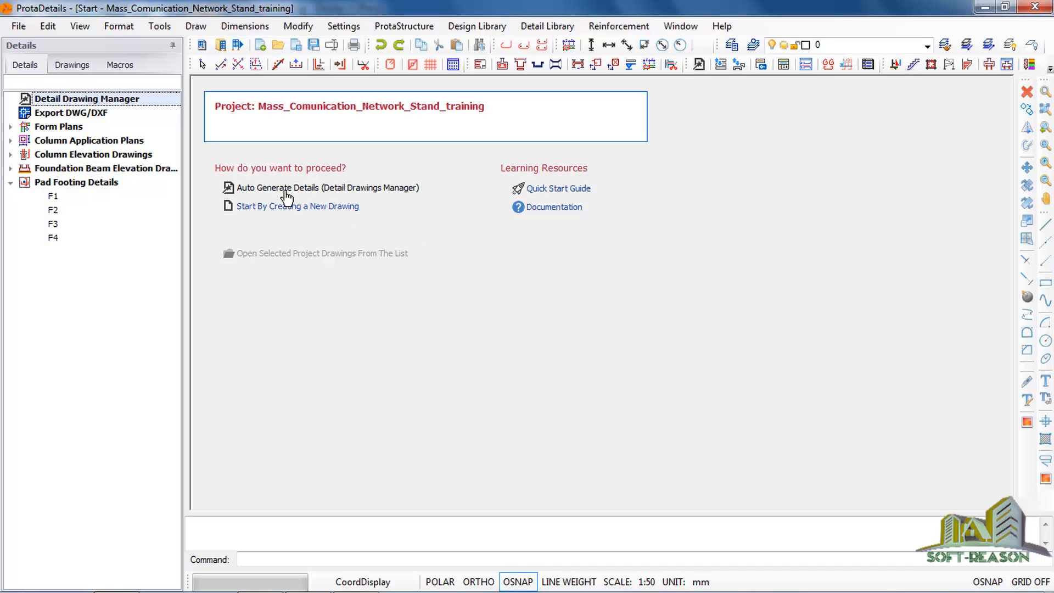
click(297, 206)
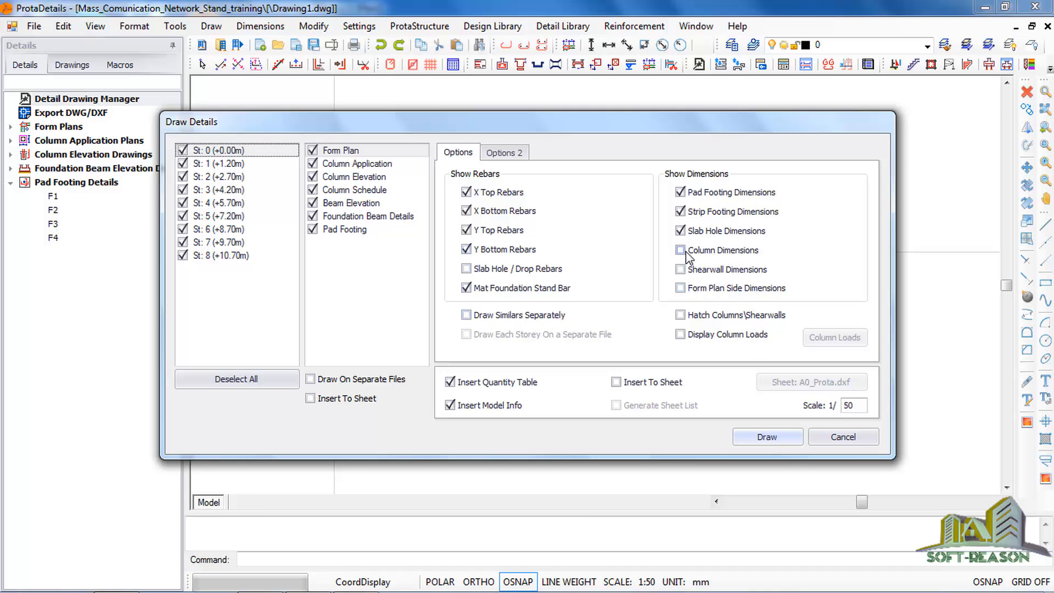
- Turn on Column Dimensions and draw the detail drawings for all storeys
click(680, 249)
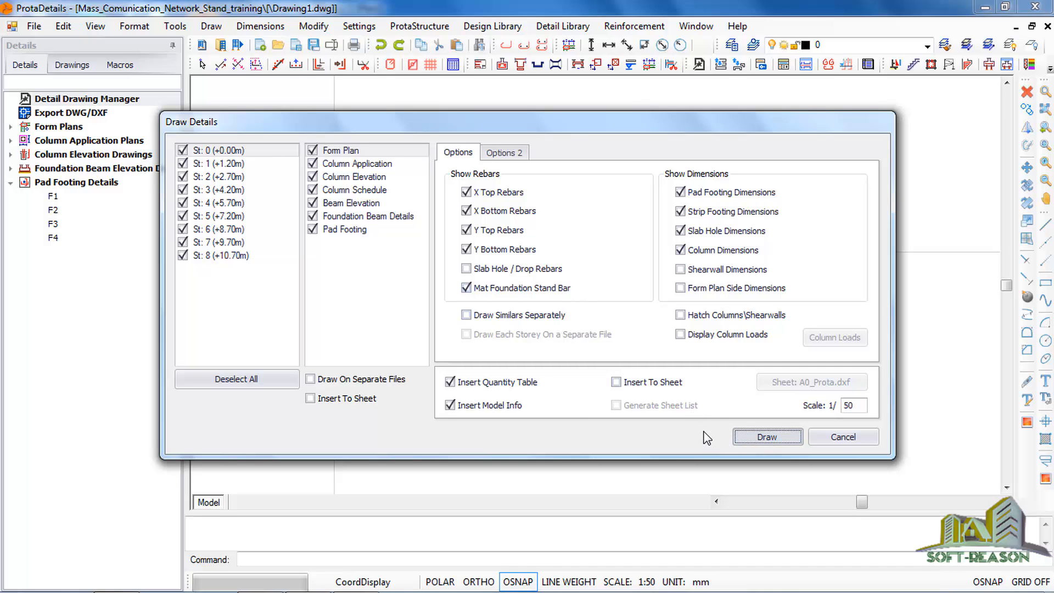
mouse_move(819, 417)
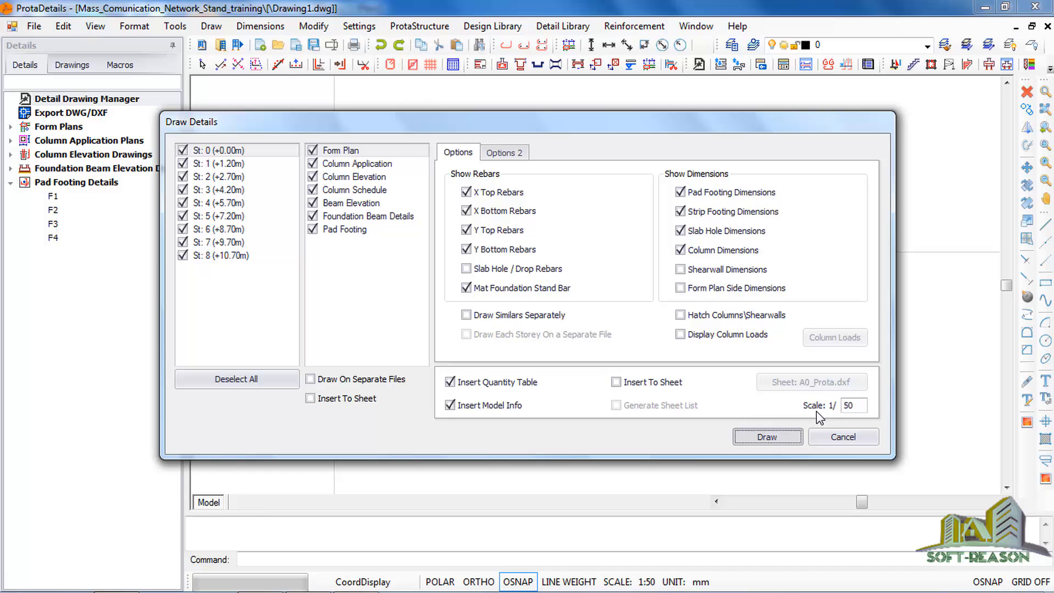
mouse_move(806, 426)
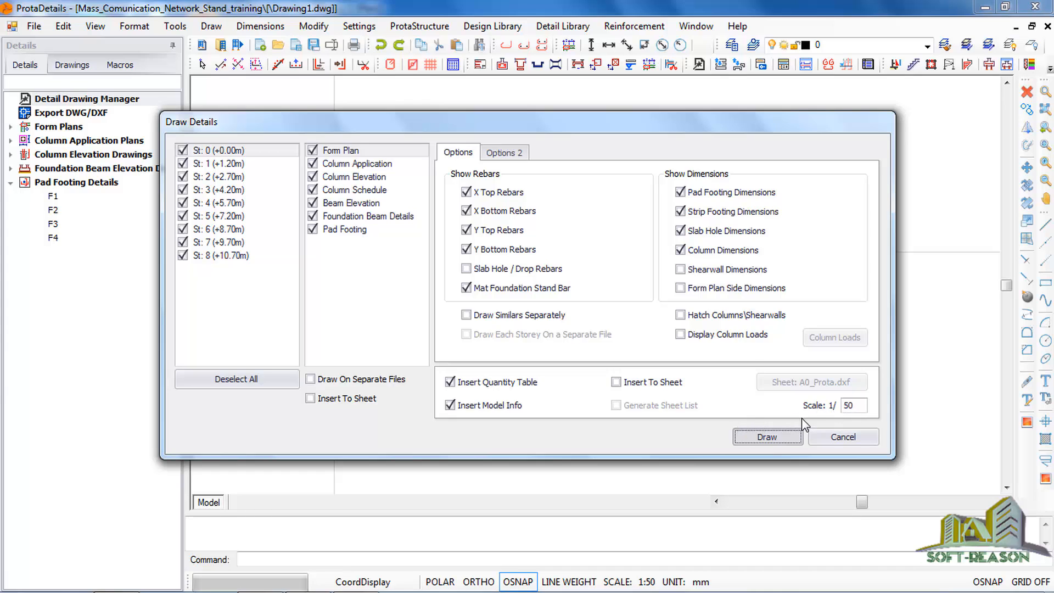
click(766, 437)
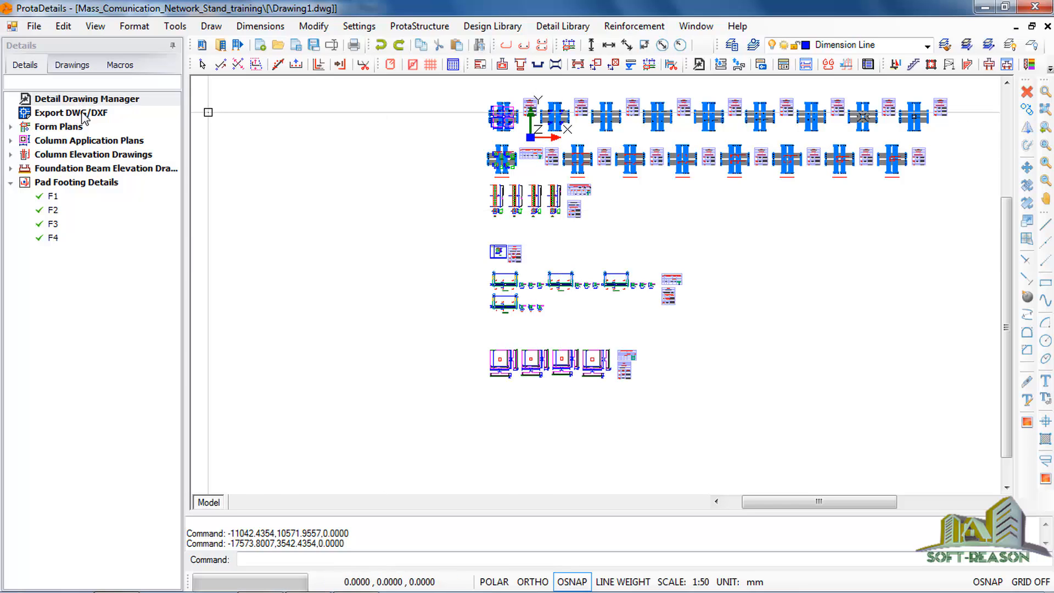
- Export Drawing1 as a DWG2007 file to the ExportedDrawings folder
click(69, 112)
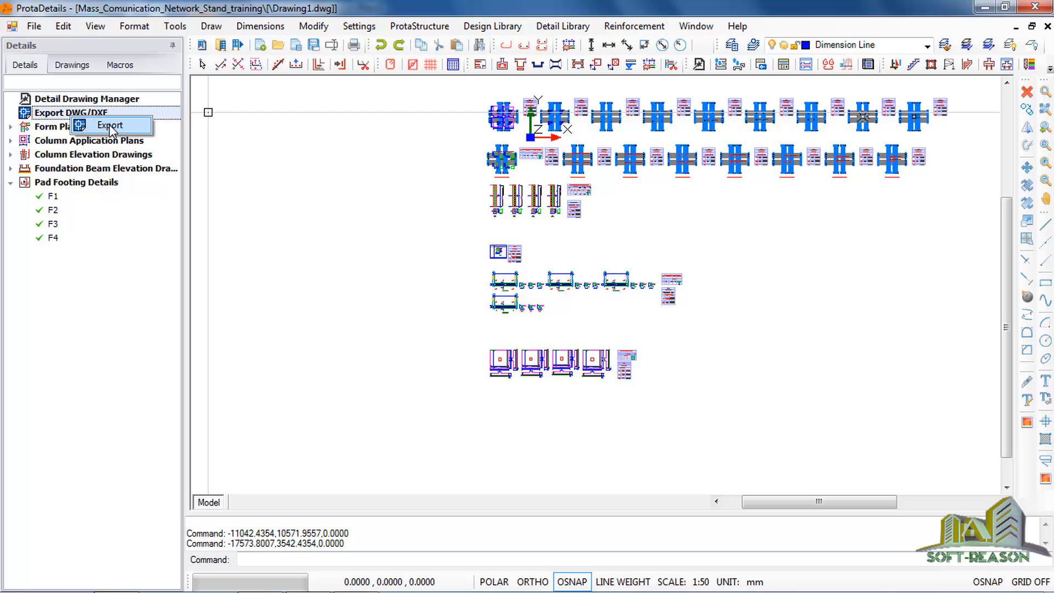
click(110, 126)
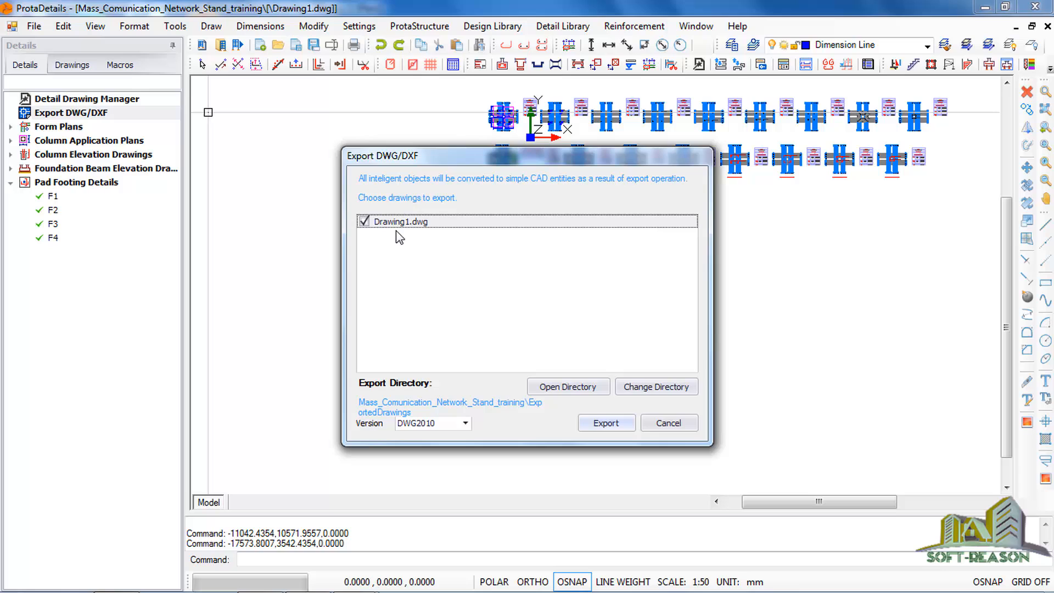
mouse_move(418, 428)
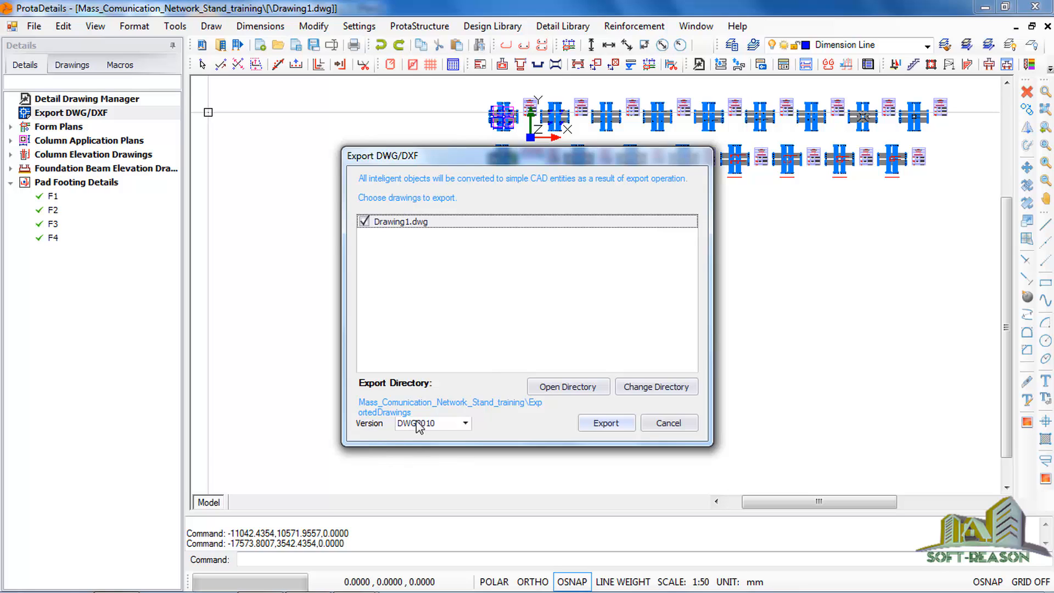
click(464, 423)
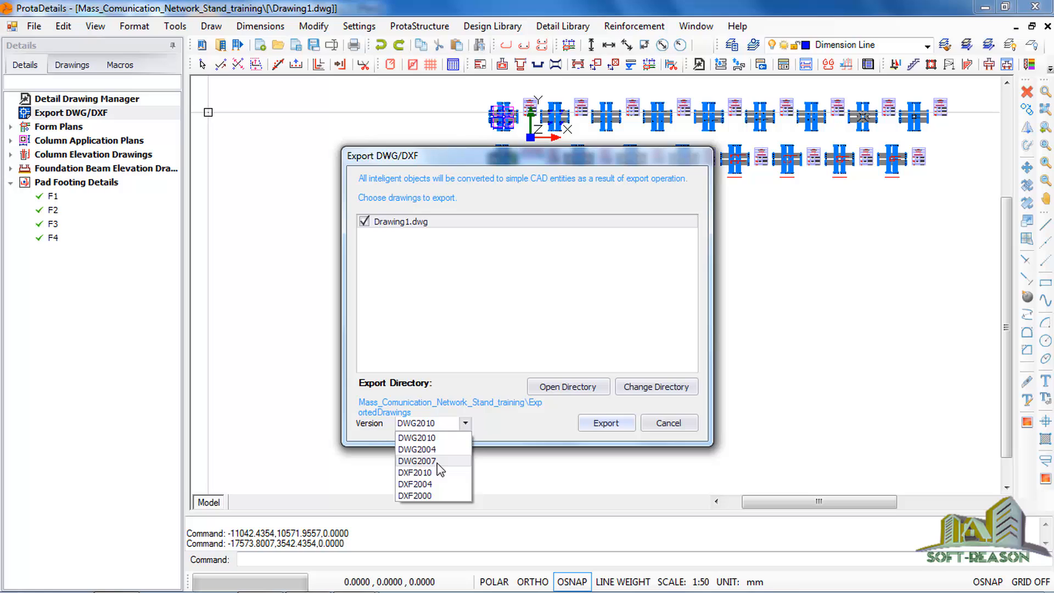
click(417, 462)
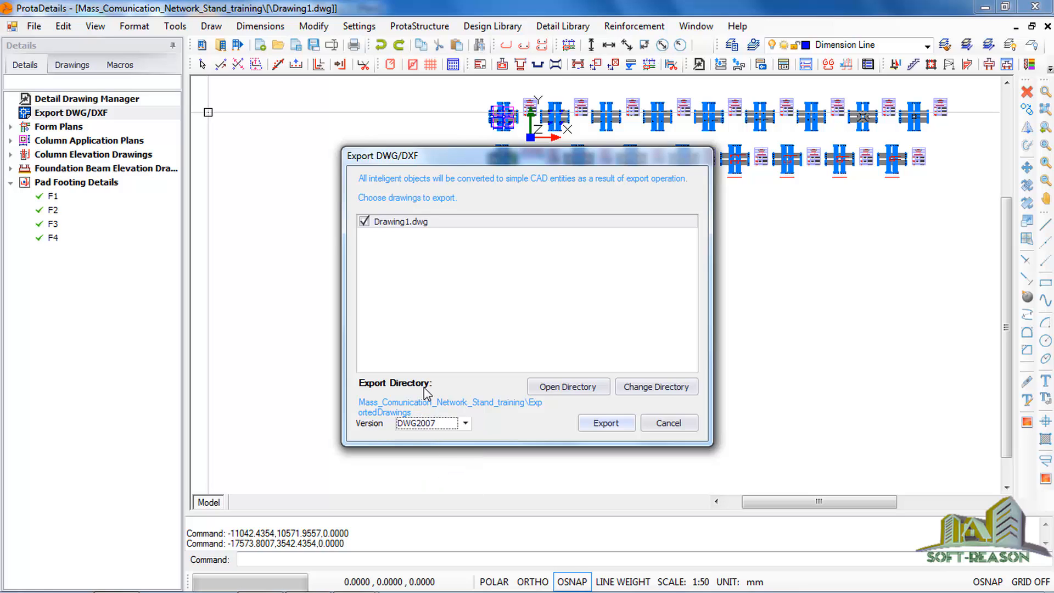
mouse_move(506, 345)
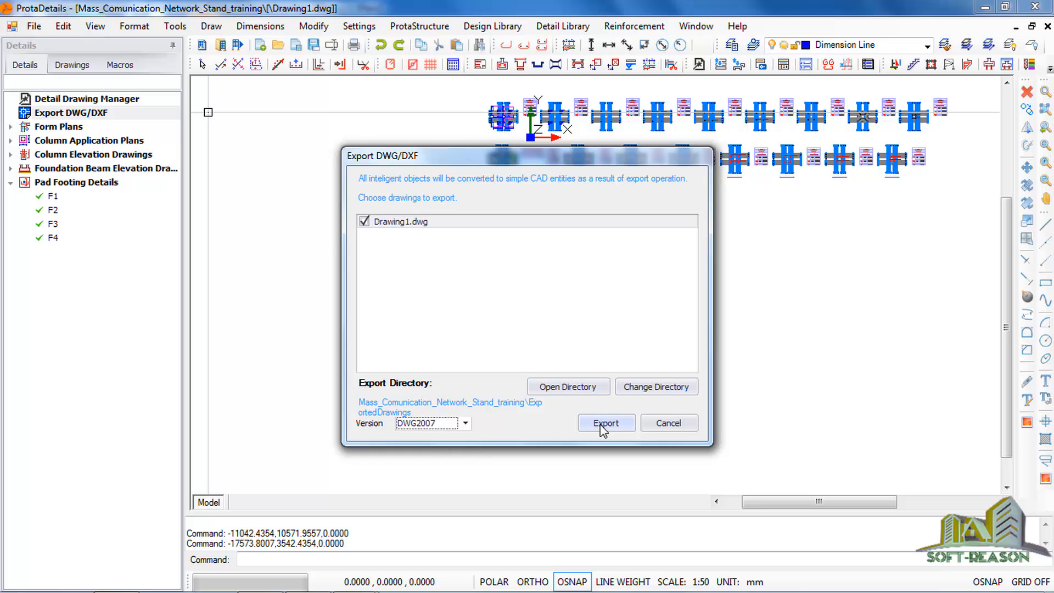
click(605, 423)
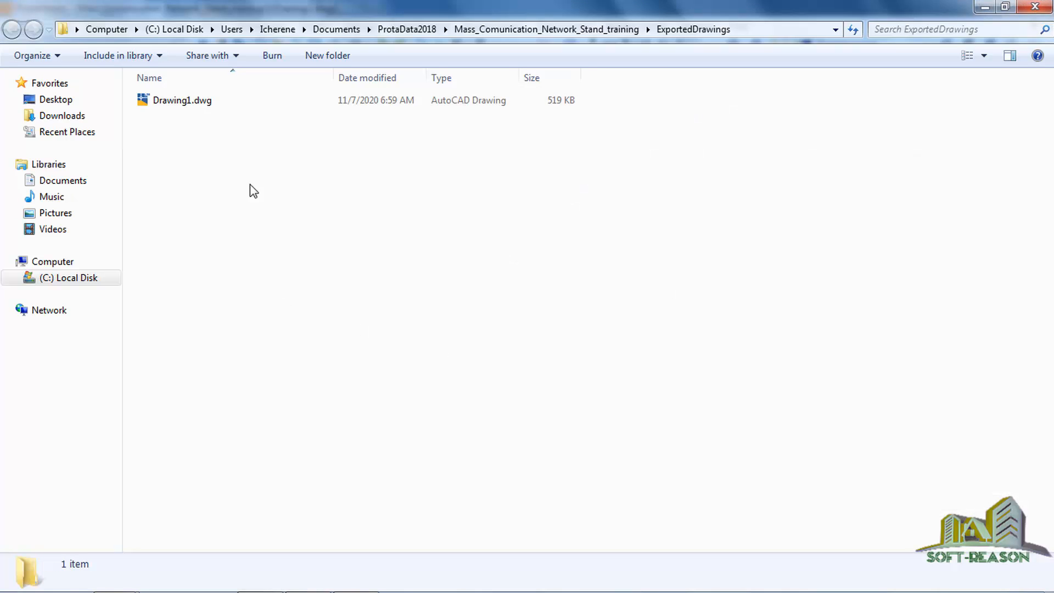
- Open Drawing1.dwg from ExportedDrawings with the AutoCAD application
click(181, 99)
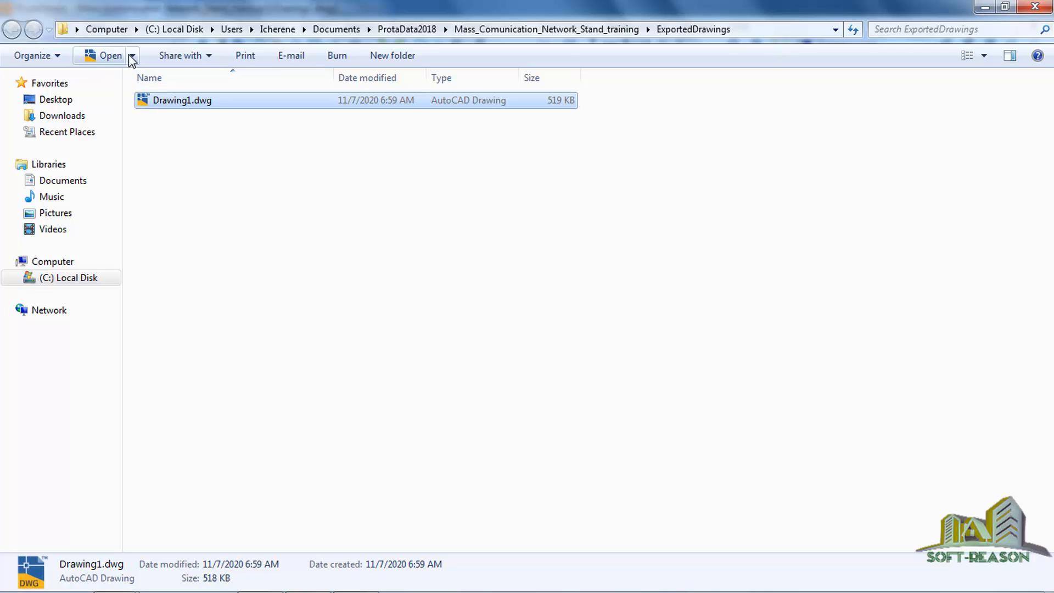
click(132, 55)
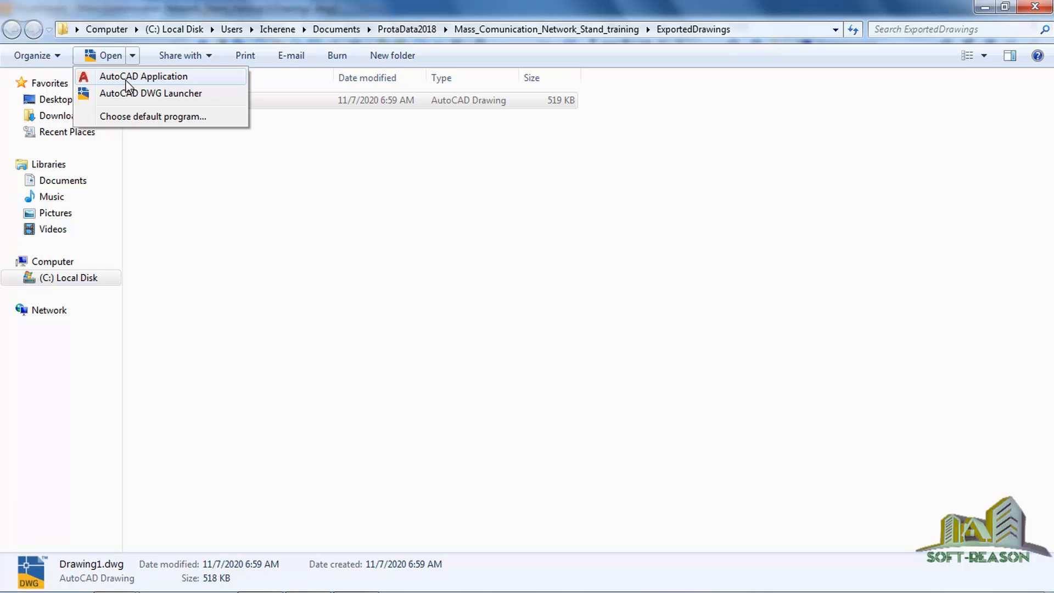
click(143, 76)
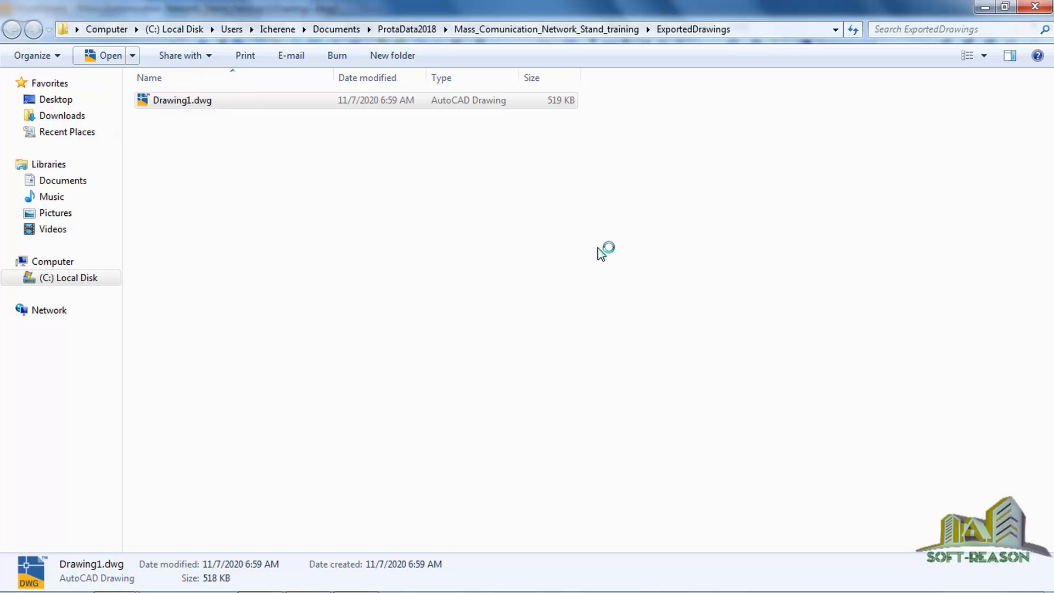
mouse_move(465, 357)
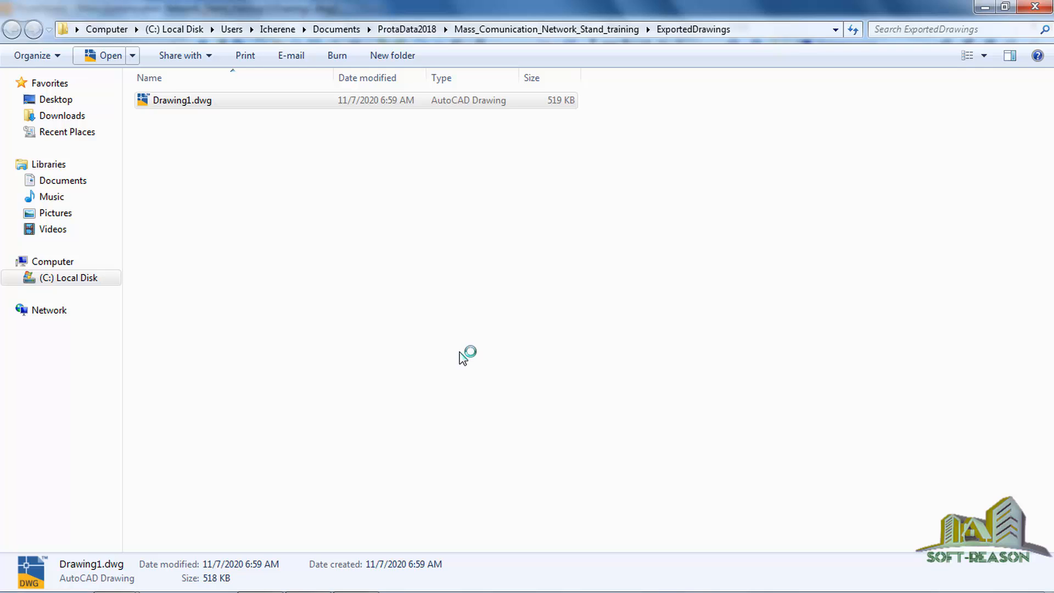
double_click(182, 100)
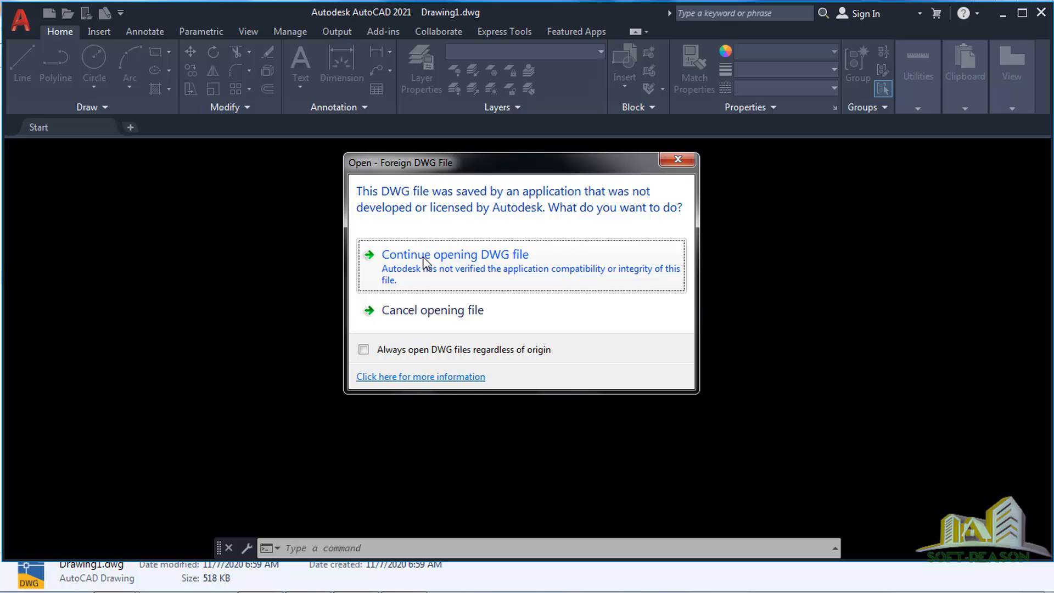
- Continue opening the foreign Drawing1.dwg and zoom around the pad footing details
click(455, 254)
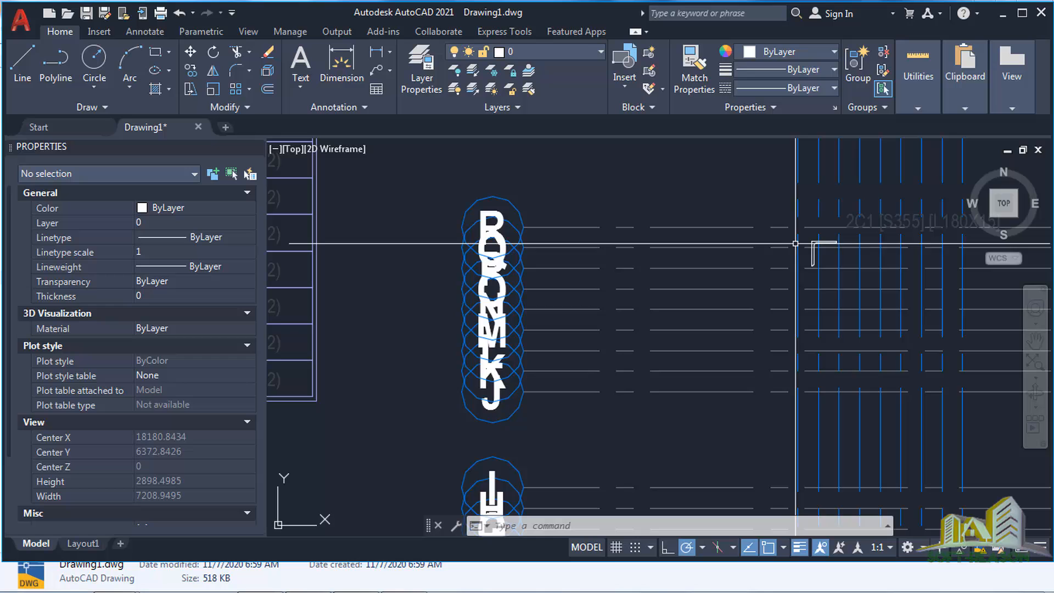
scroll(down, 3)
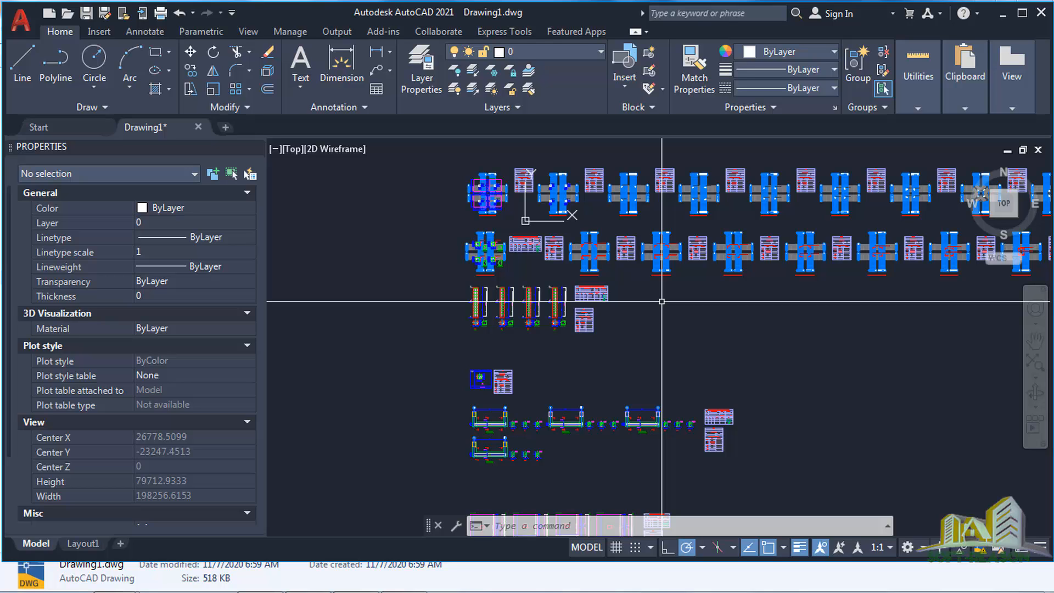
scroll(down, 3)
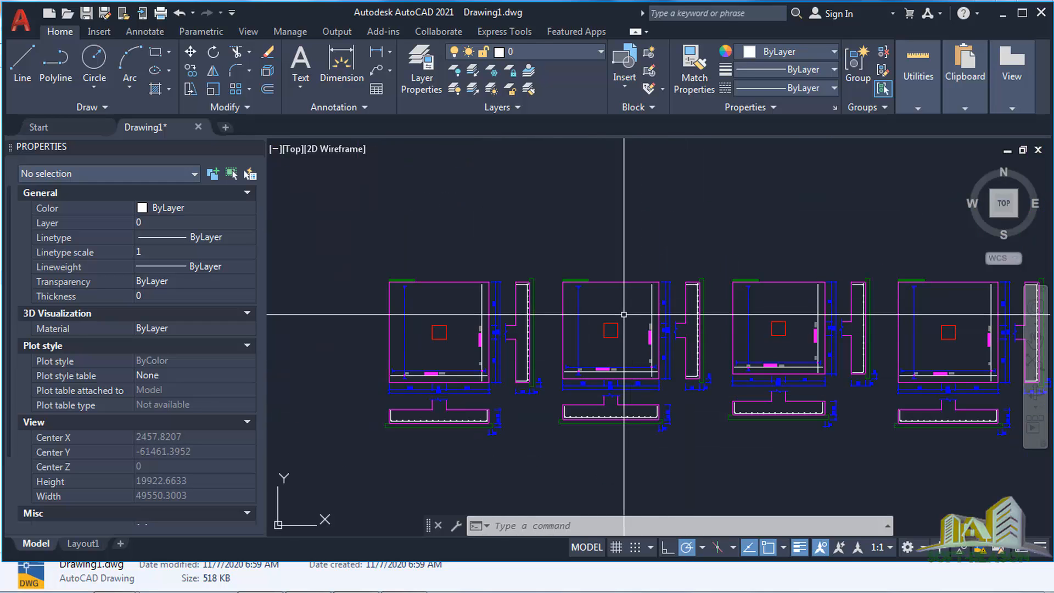
scroll(down, 3)
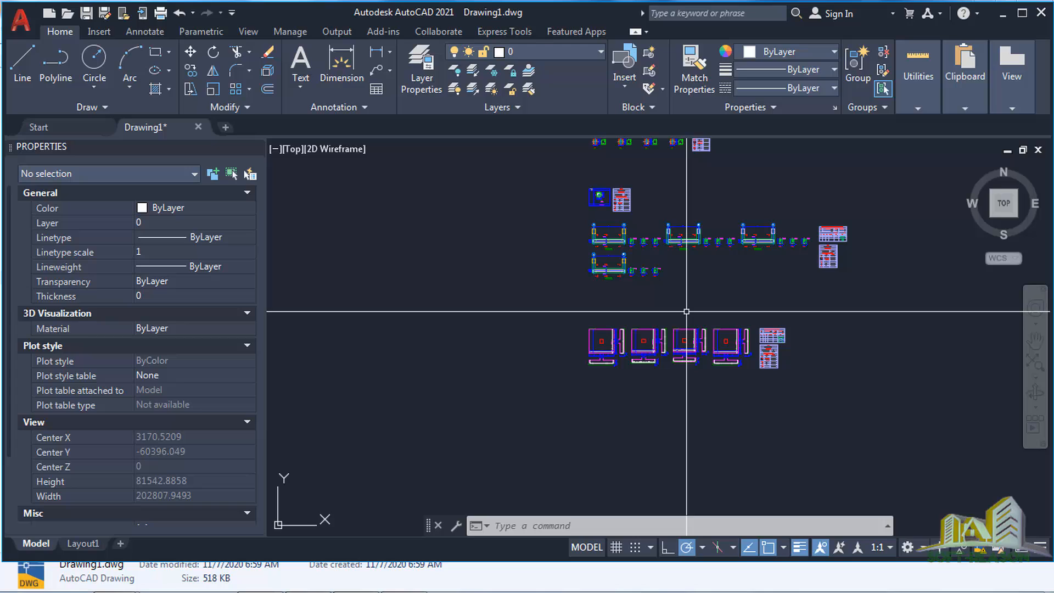